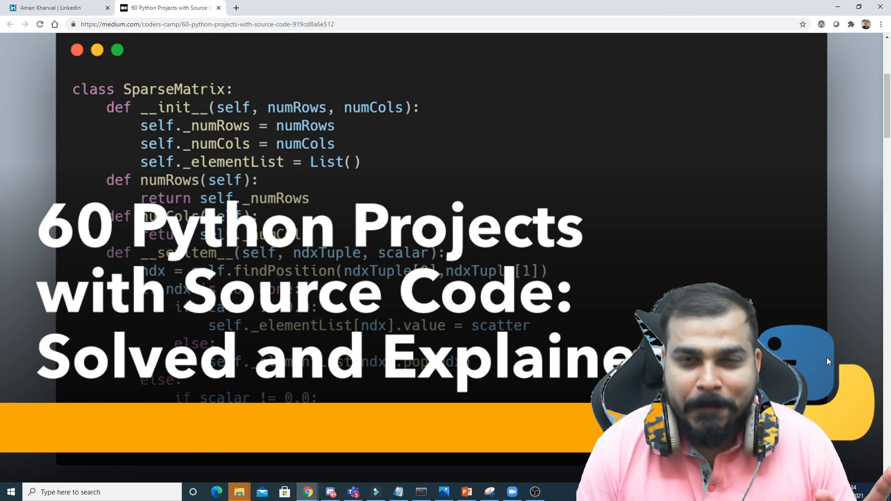
- Switch to the author's LinkedIn data-scientist profile and browse it to the bottom and back up
{"action": "scroll", "scroll_direction": "up", "scroll_amount": 3}
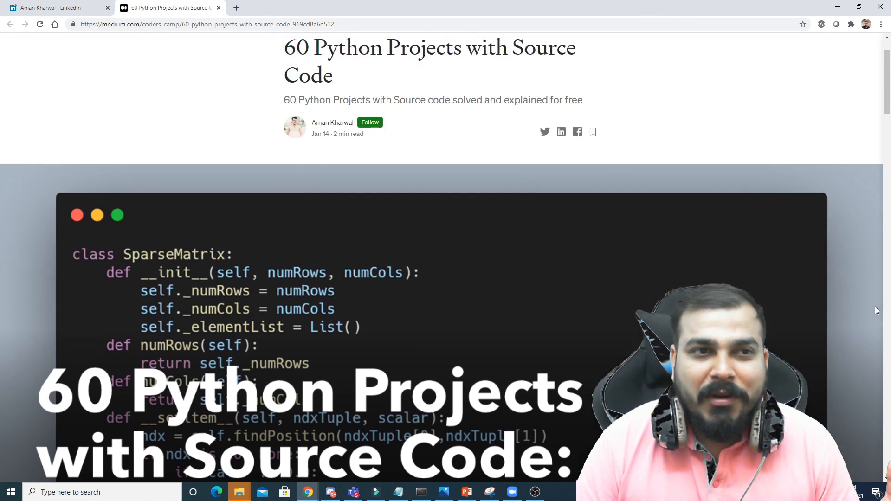
{"action": "scroll", "scroll_direction": "up", "scroll_amount": 3}
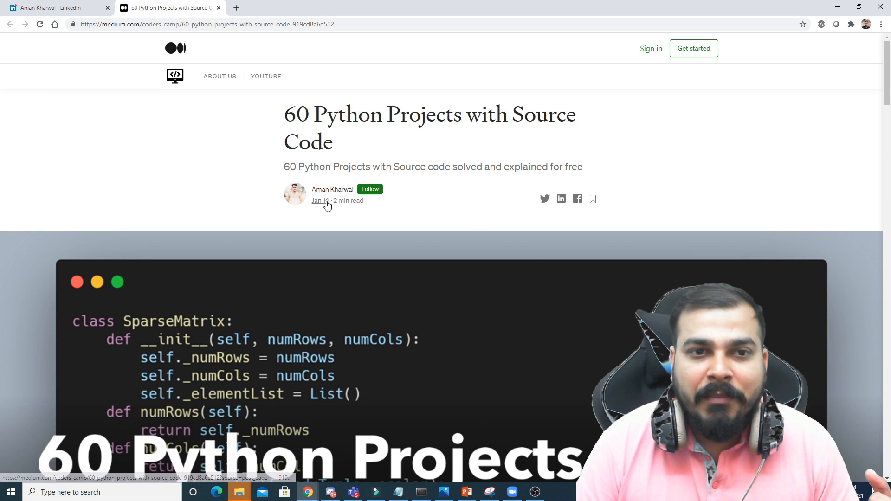
{"action": "mouse_move", "coordinate": [332, 190]}
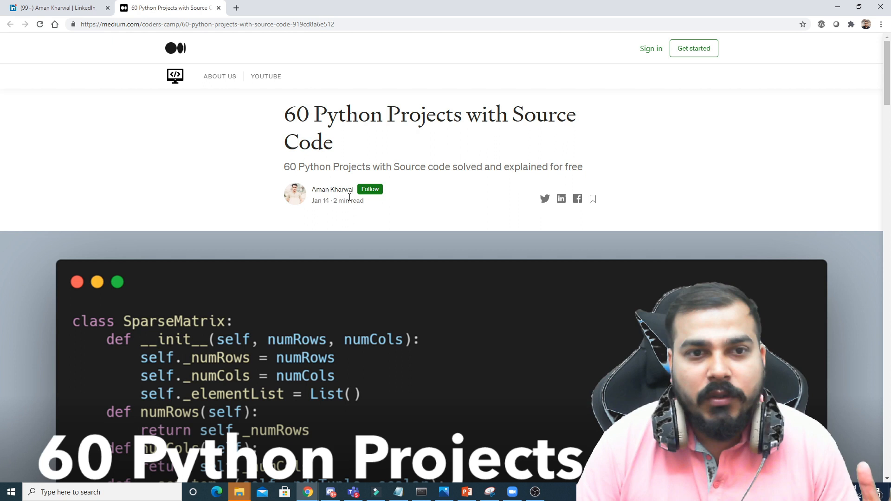
{"action": "mouse_move", "coordinate": [57, 8]}
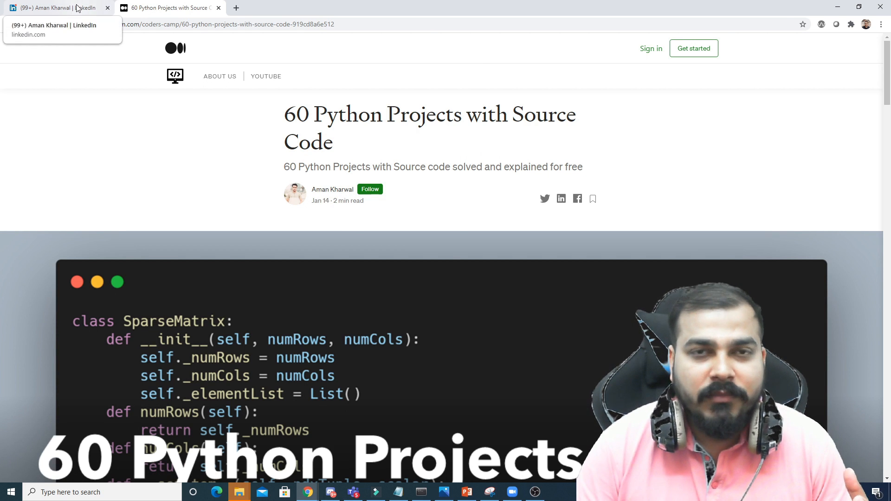
{"action": "left_click", "coordinate": [56, 7]}
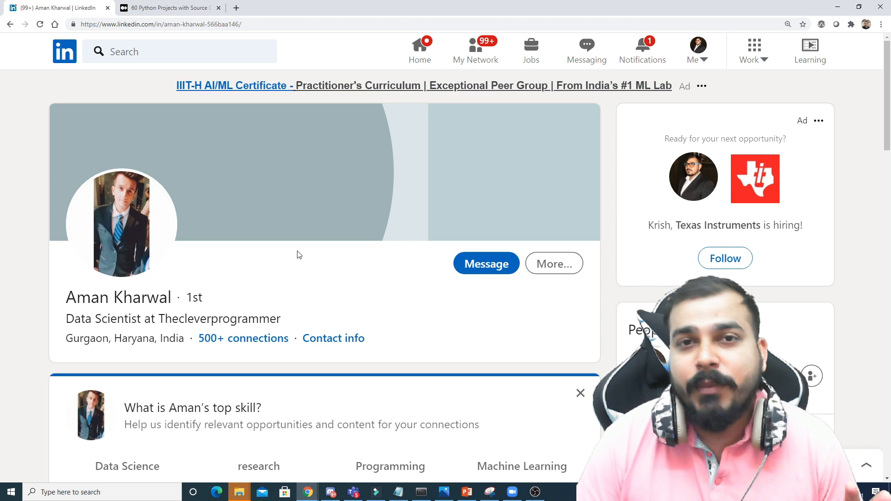
{"action": "mouse_move", "coordinate": [323, 251]}
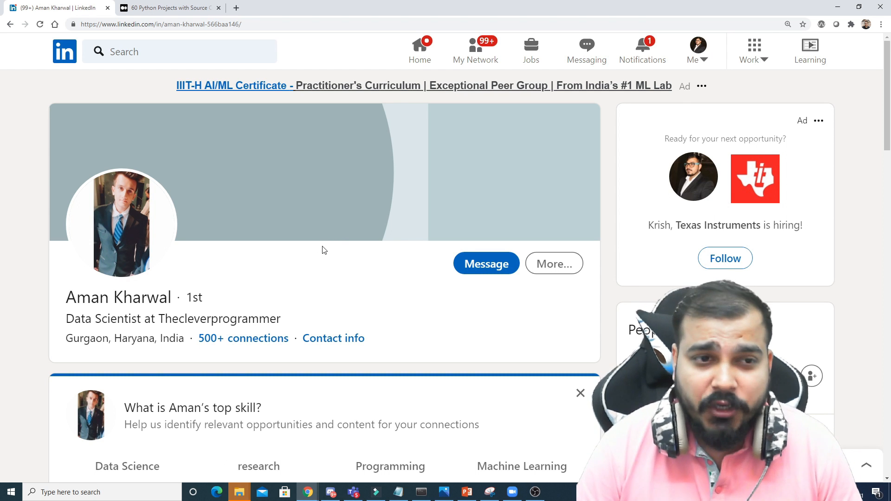
{"action": "scroll", "scroll_direction": "down", "scroll_amount": 3}
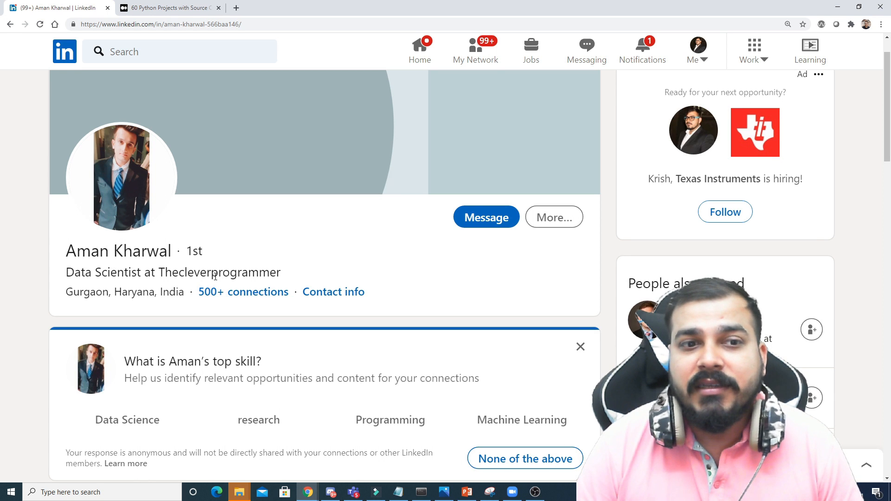
{"action": "mouse_move", "coordinate": [301, 263]}
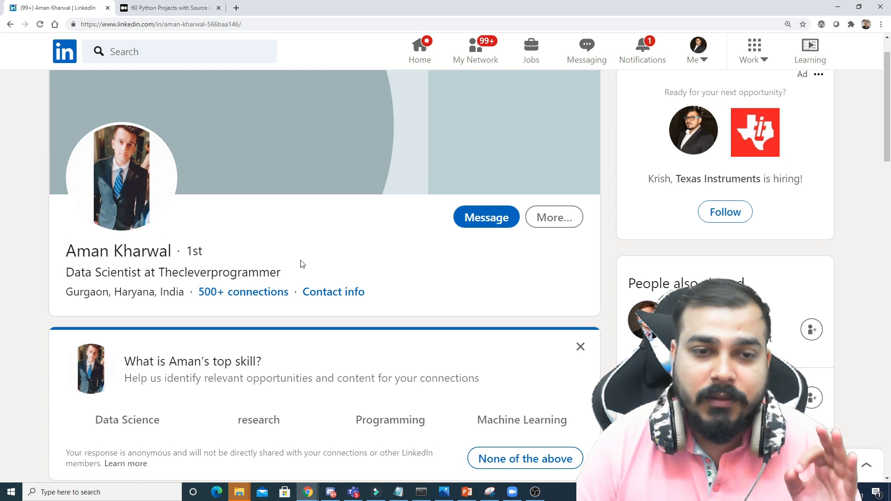
{"action": "mouse_move", "coordinate": [322, 245]}
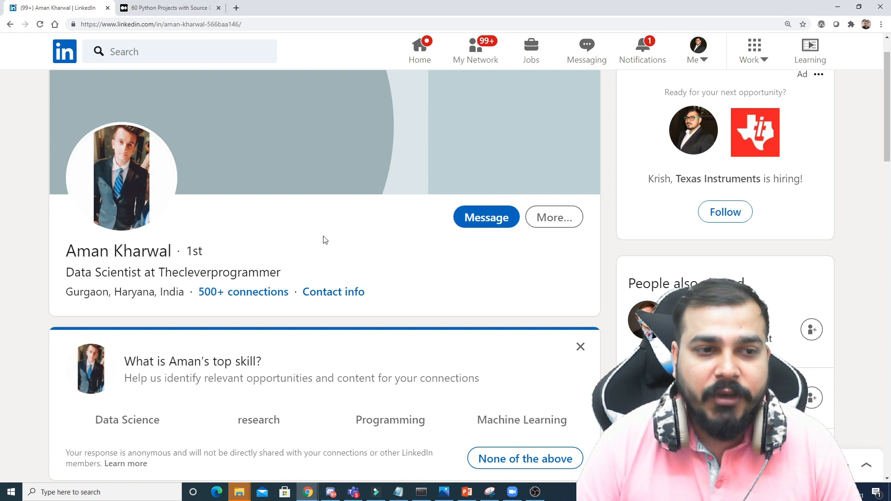
{"action": "scroll", "scroll_direction": "down", "scroll_amount": 3}
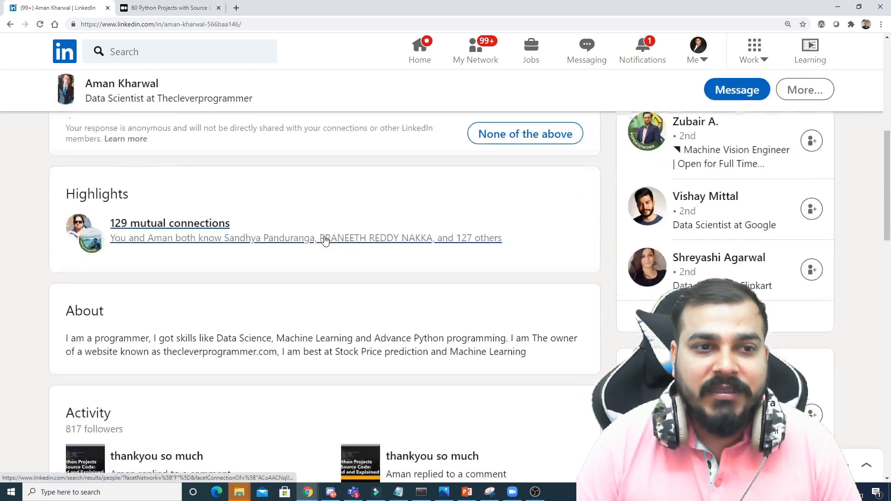
{"action": "scroll", "scroll_direction": "down", "scroll_amount": 3}
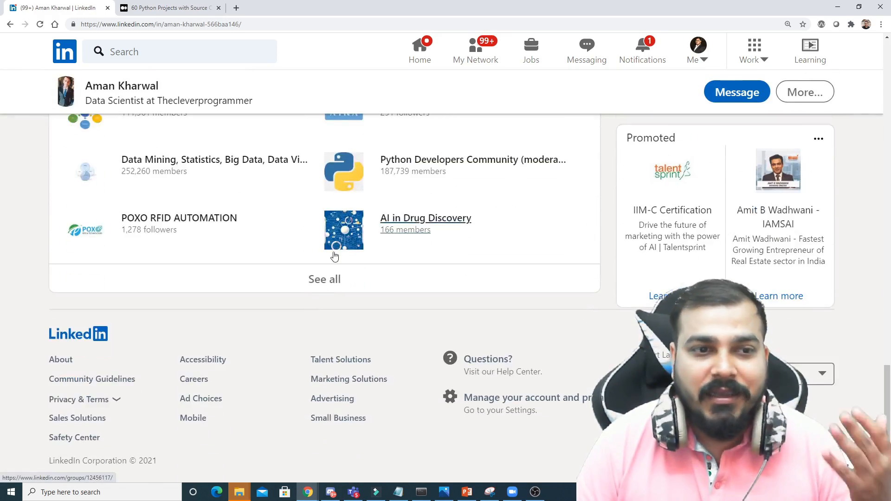
{"action": "scroll", "scroll_direction": "up", "scroll_amount": 3}
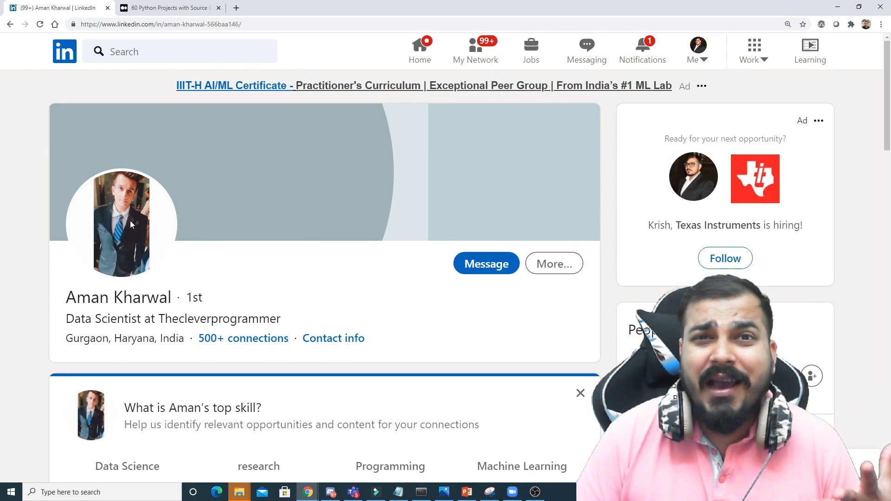
{"action": "mouse_move", "coordinate": [120, 224]}
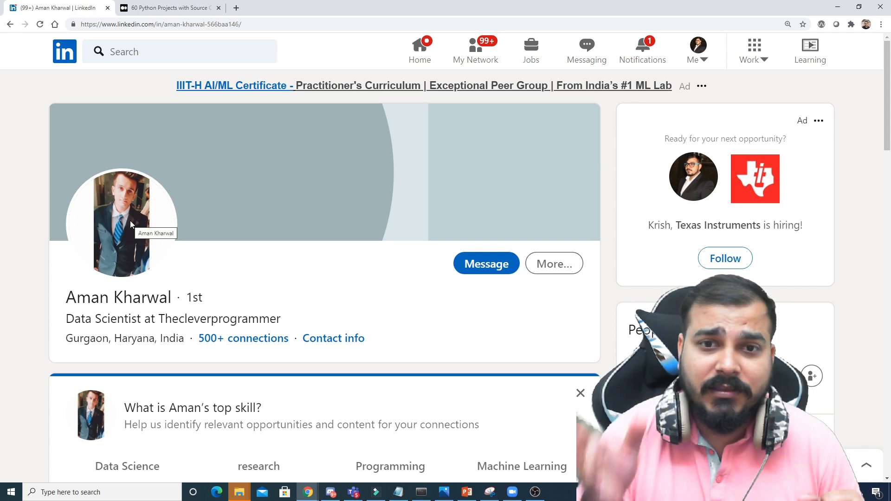
- Return to the 60 Python Projects article and scroll to its Python Projects For Beginners list
{"action": "left_click", "coordinate": [168, 8]}
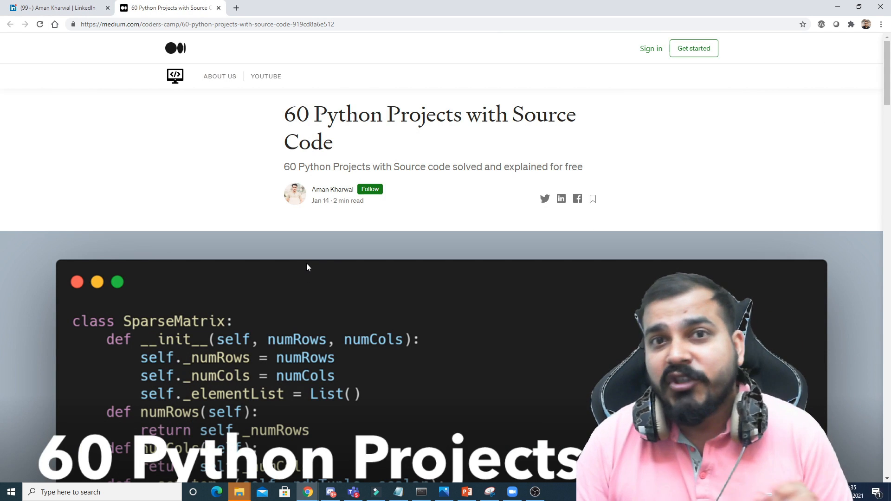
{"action": "scroll", "scroll_direction": "down", "scroll_amount": 3}
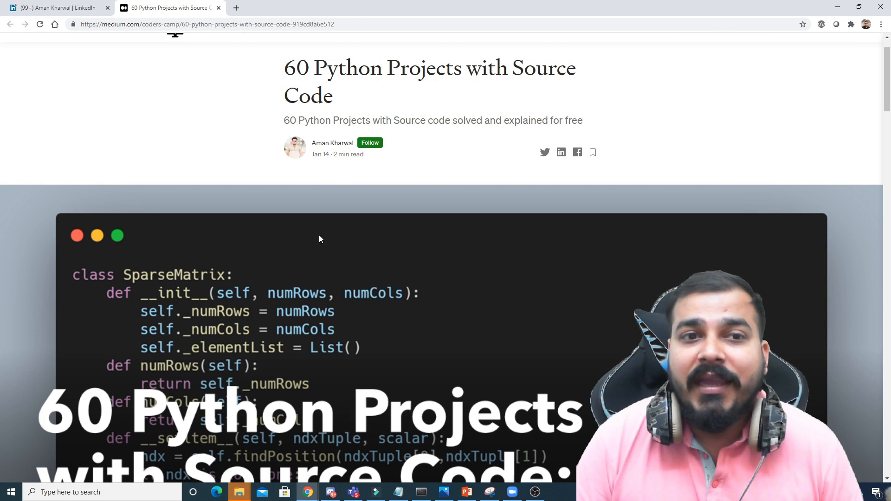
{"action": "scroll", "scroll_direction": "down", "scroll_amount": 3}
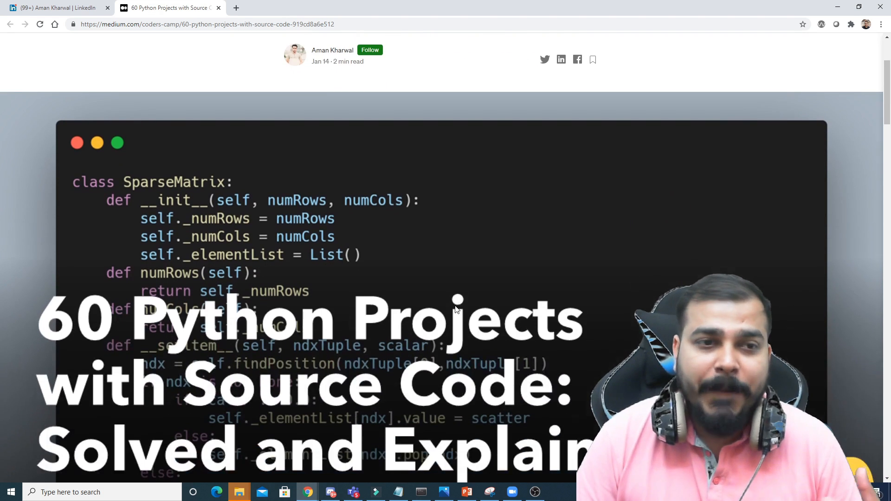
{"action": "scroll", "scroll_direction": "down", "scroll_amount": 3}
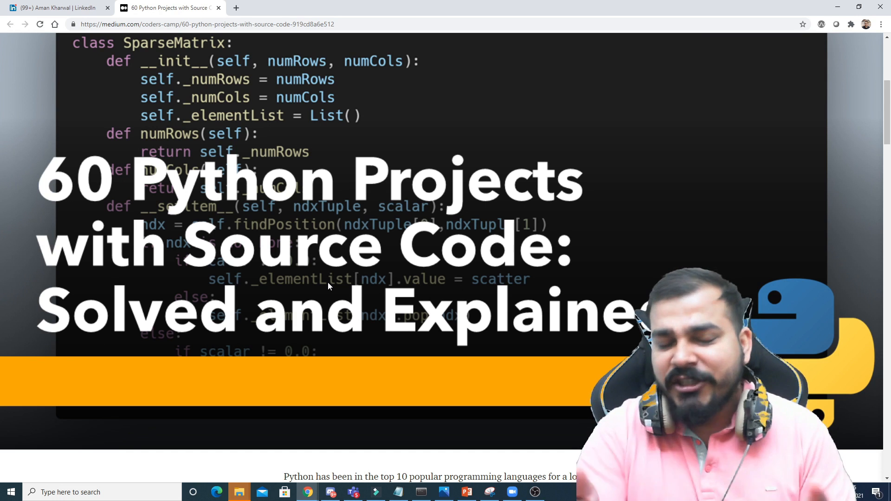
{"action": "scroll", "scroll_direction": "down", "scroll_amount": 3}
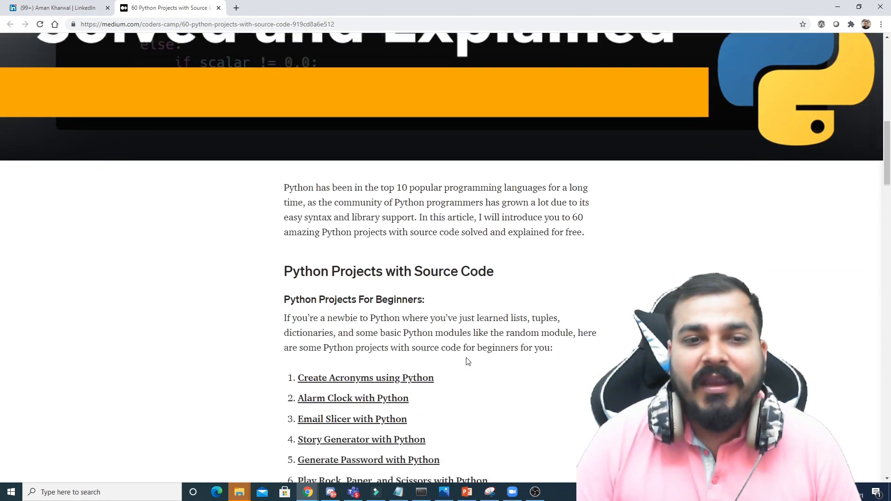
{"action": "scroll", "scroll_direction": "down", "scroll_amount": 3}
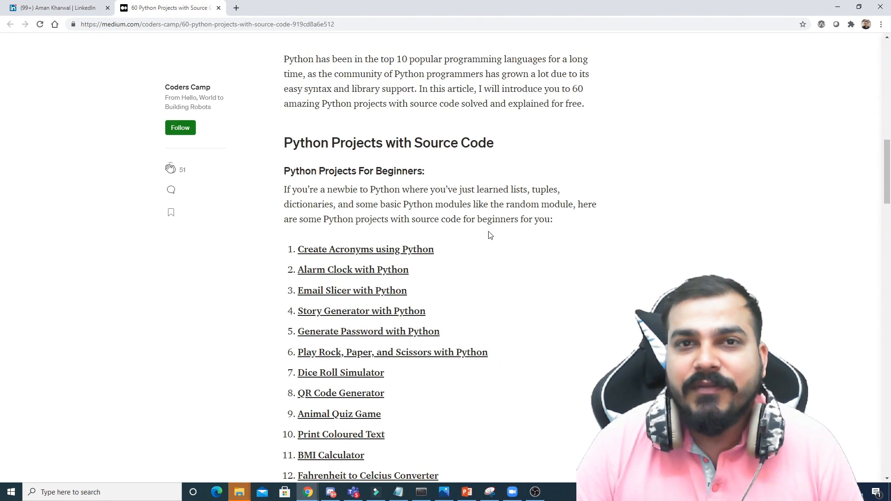
{"action": "scroll", "scroll_direction": "down", "scroll_amount": 3}
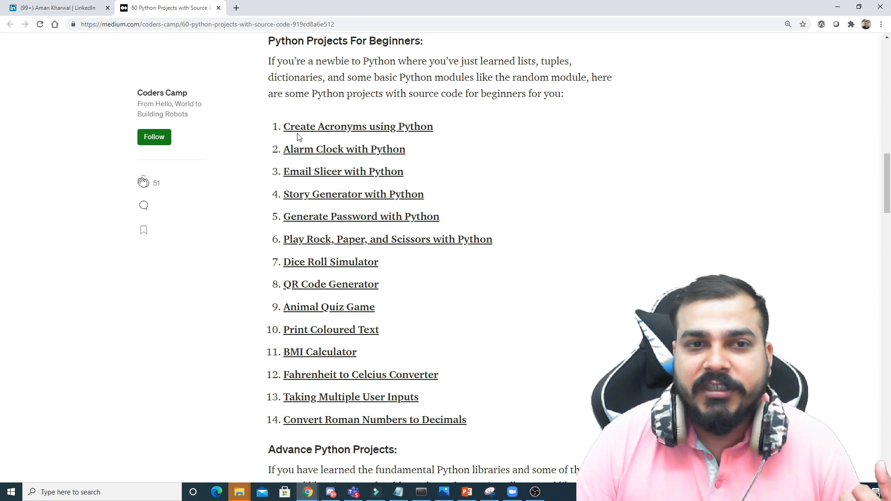
{"action": "scroll", "scroll_direction": "down", "scroll_amount": 3}
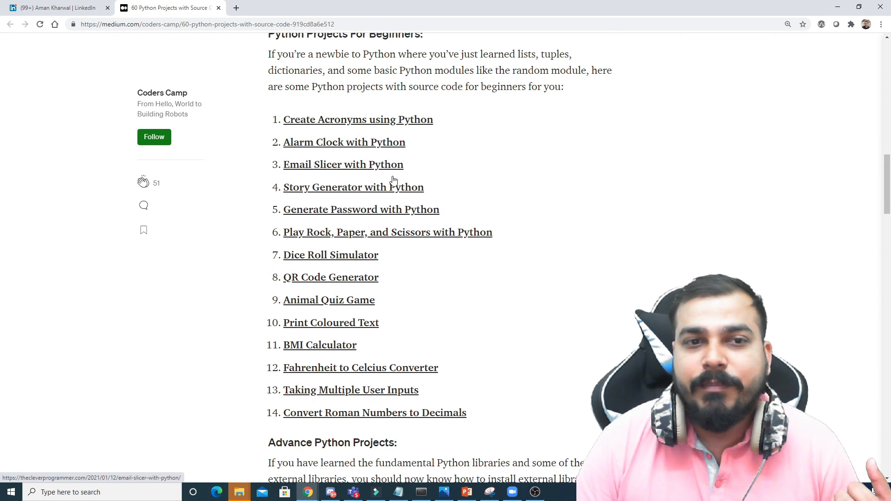
{"action": "scroll", "scroll_direction": "down", "scroll_amount": 3}
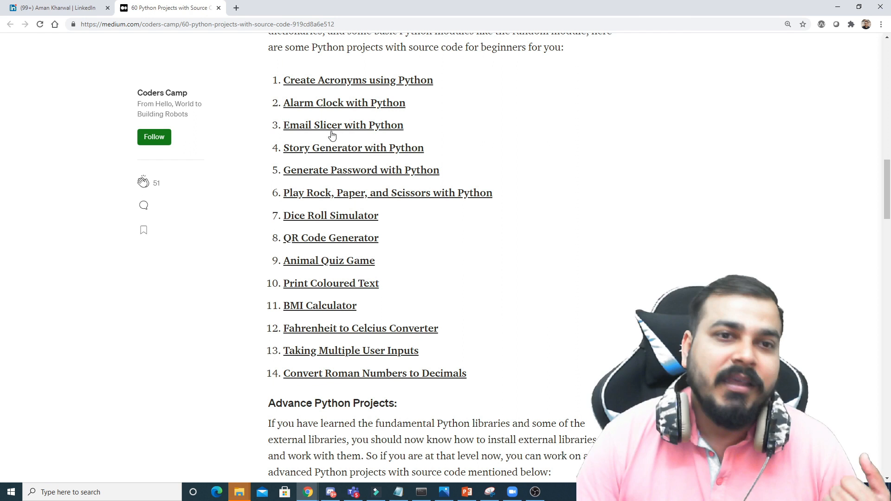
{"action": "mouse_move", "coordinate": [378, 147]}
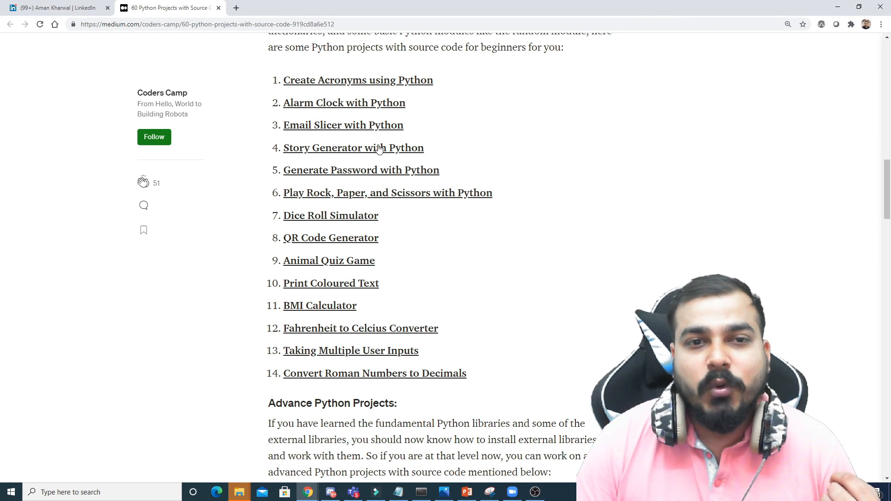
- Open the Story Generator with Python tutorial, read its code and sample output, then return to its header
{"action": "left_click", "coordinate": [353, 147]}
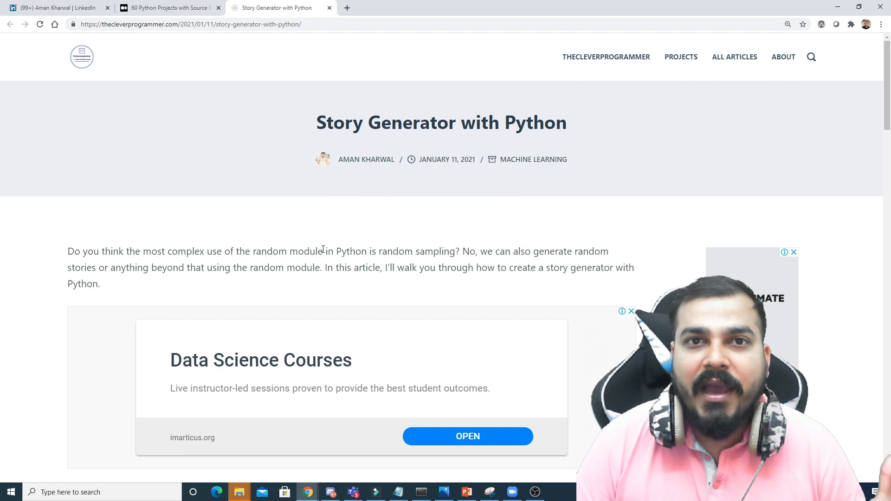
{"action": "scroll", "scroll_direction": "down", "scroll_amount": 3}
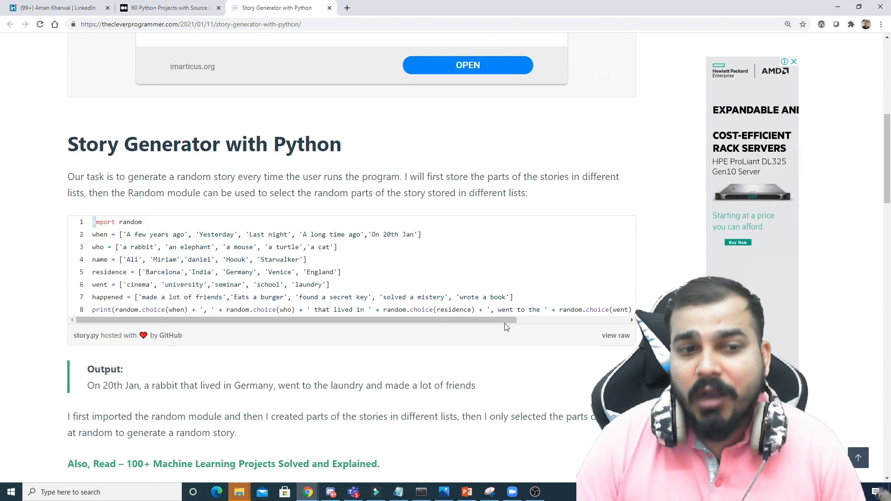
{"action": "scroll", "scroll_direction": "down", "scroll_amount": 3}
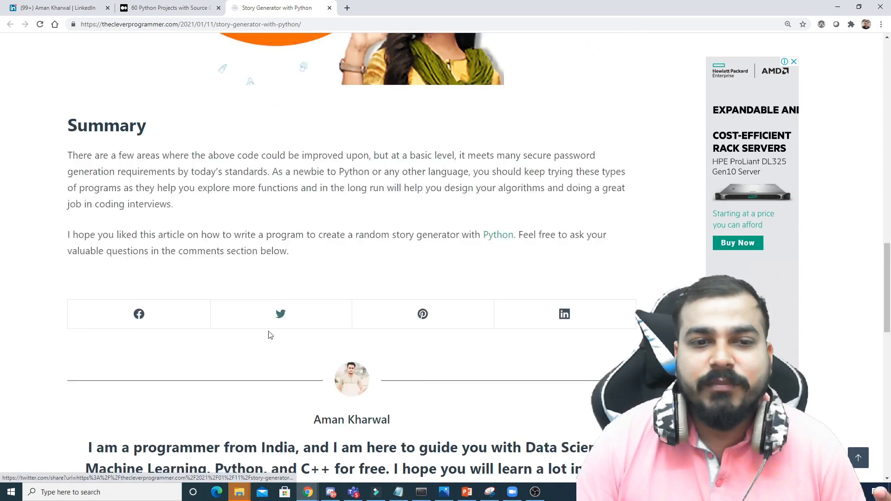
{"action": "scroll", "scroll_direction": "up", "scroll_amount": 3}
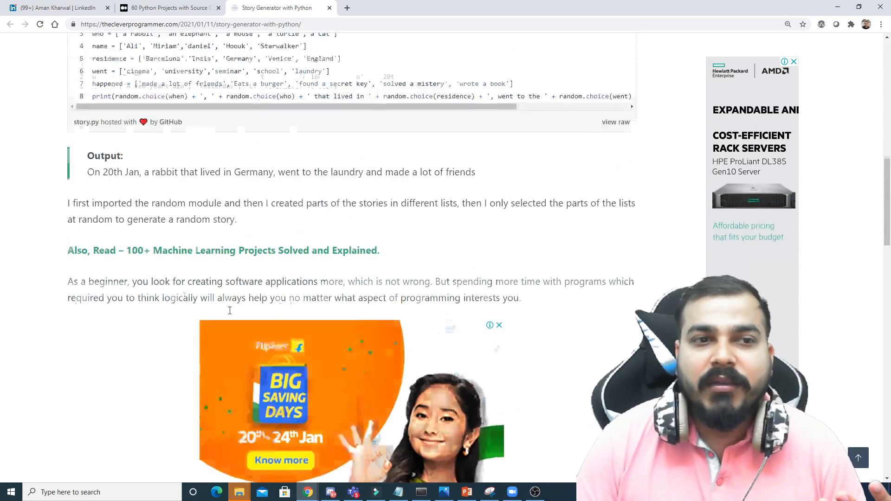
{"action": "scroll", "scroll_direction": "up", "scroll_amount": 3}
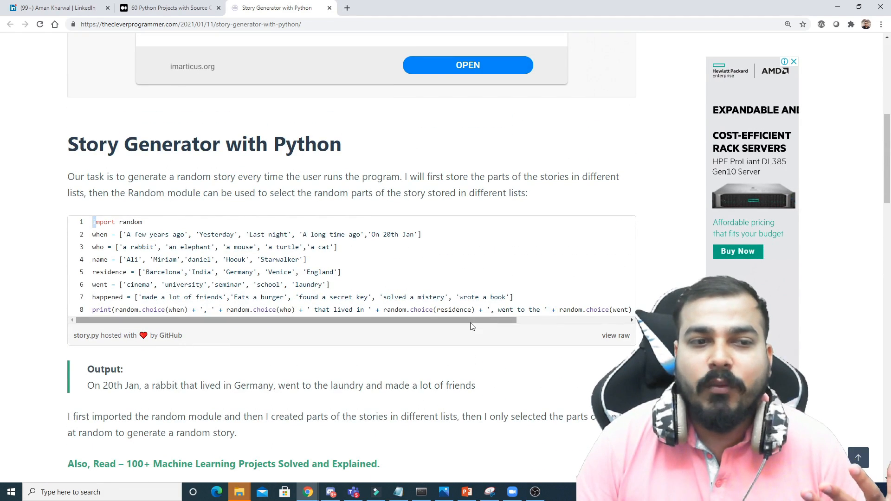
{"action": "scroll", "scroll_direction": "up", "scroll_amount": 3}
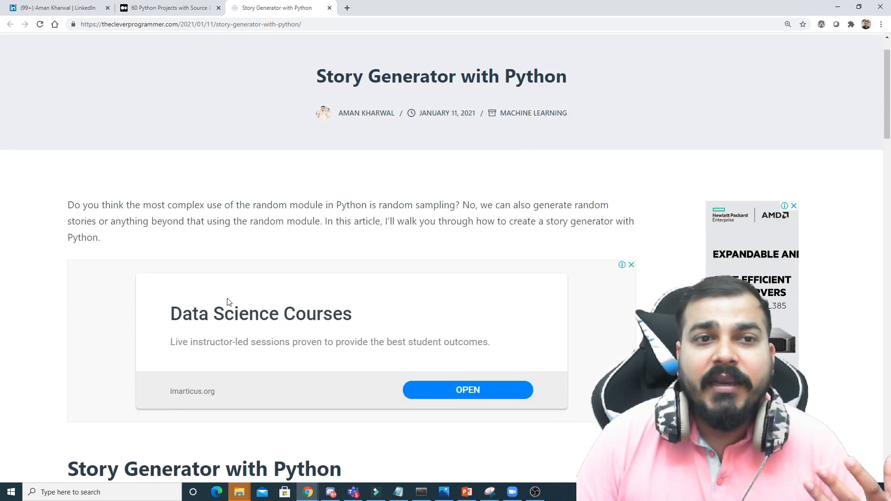
- Return to the 60 Python Projects article's top banner and scroll down through the beginner projects list
{"action": "left_click", "coordinate": [165, 7]}
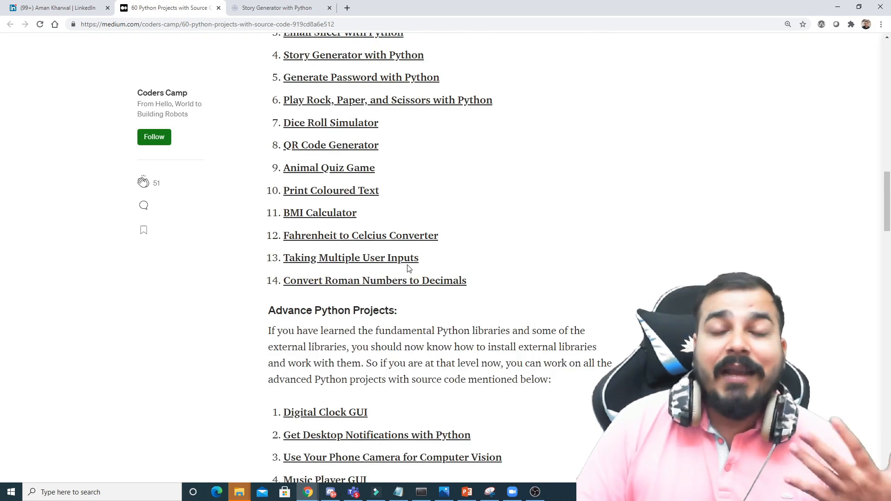
{"action": "scroll", "scroll_direction": "up", "scroll_amount": 3}
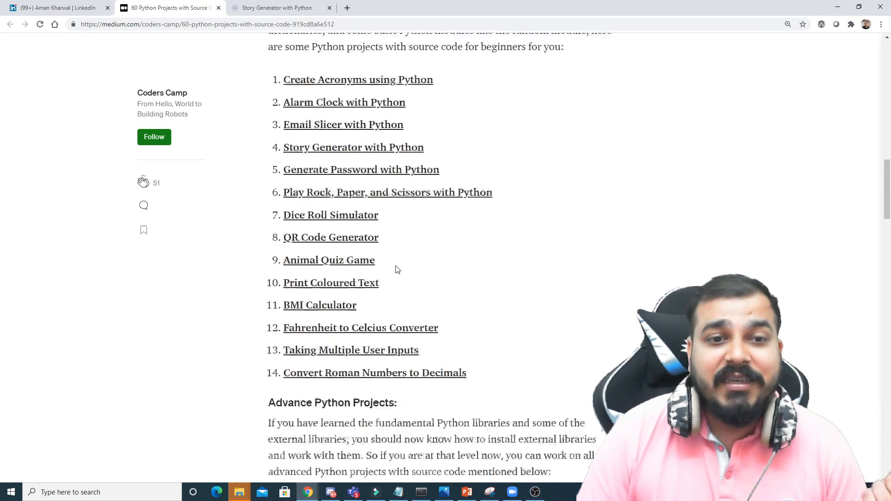
{"action": "scroll", "scroll_direction": "up", "scroll_amount": 3}
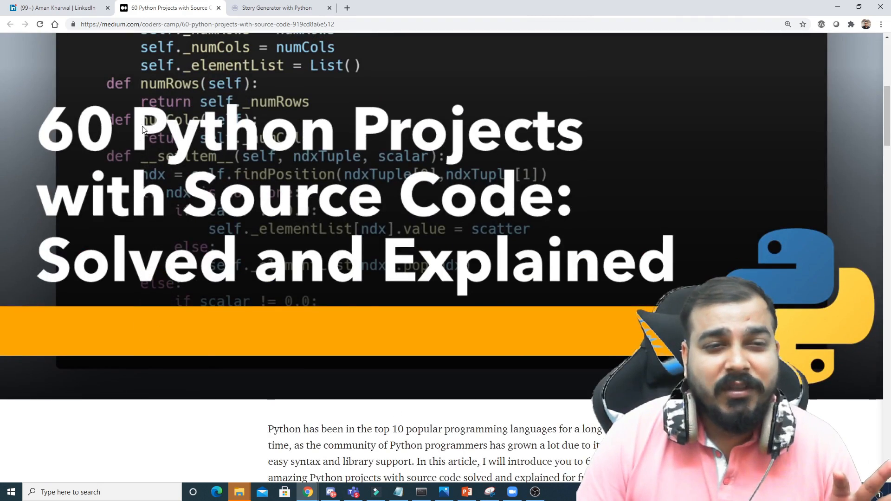
{"action": "scroll", "scroll_direction": "down", "scroll_amount": 3}
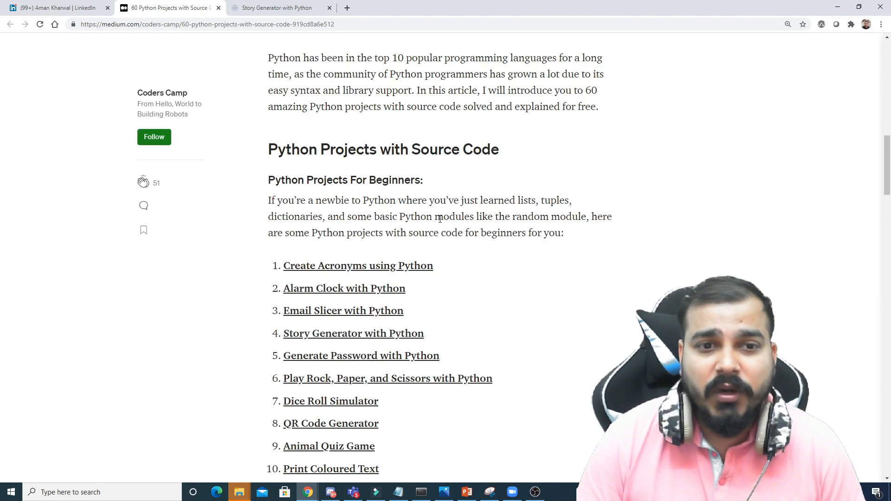
{"action": "scroll", "scroll_direction": "down", "scroll_amount": 3}
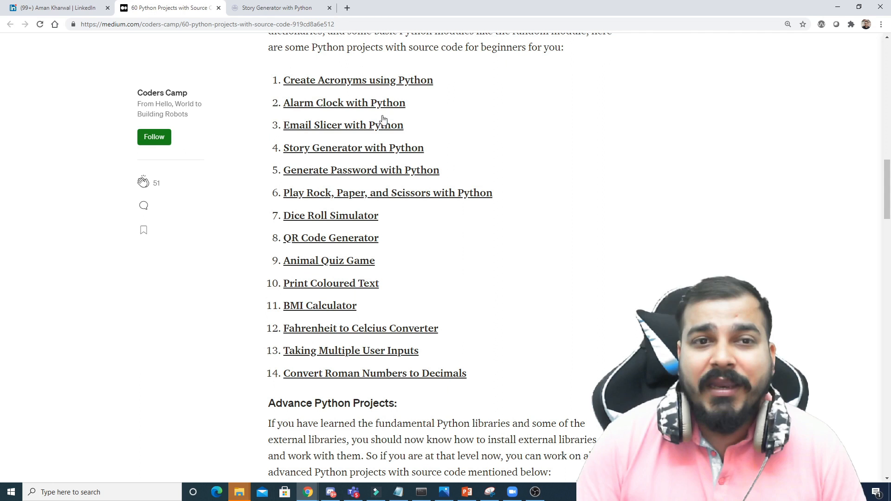
{"action": "mouse_move", "coordinate": [364, 131]}
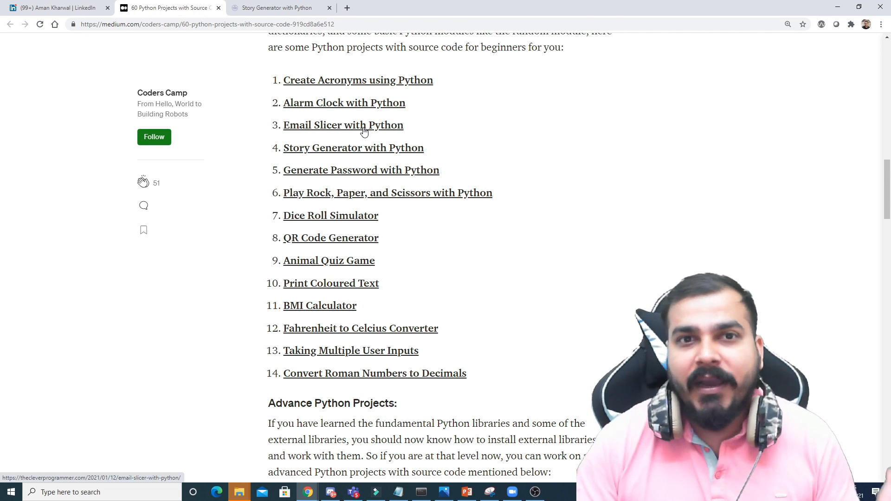
{"action": "mouse_move", "coordinate": [483, 206]}
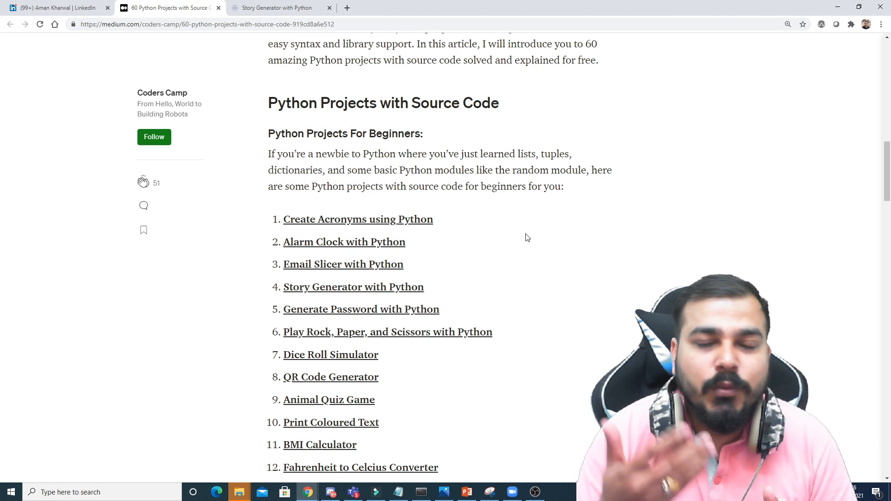
{"action": "scroll", "scroll_direction": "down", "scroll_amount": 3}
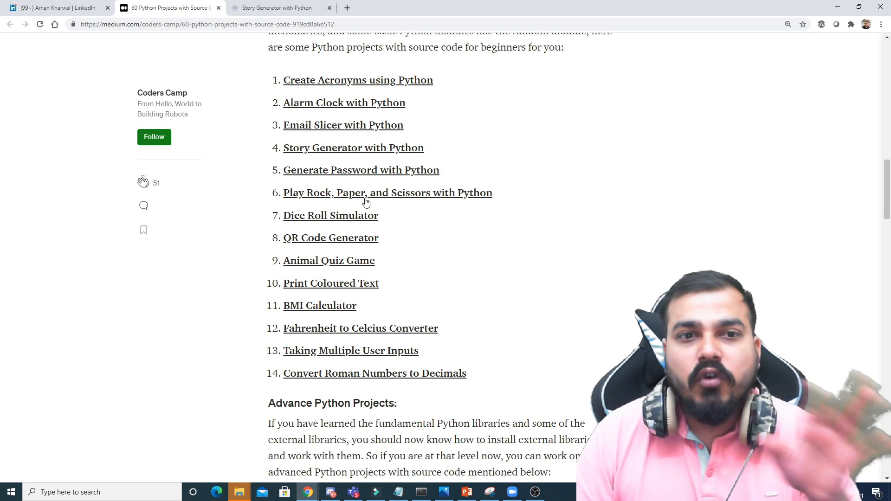
{"action": "scroll", "scroll_direction": "down", "scroll_amount": 3}
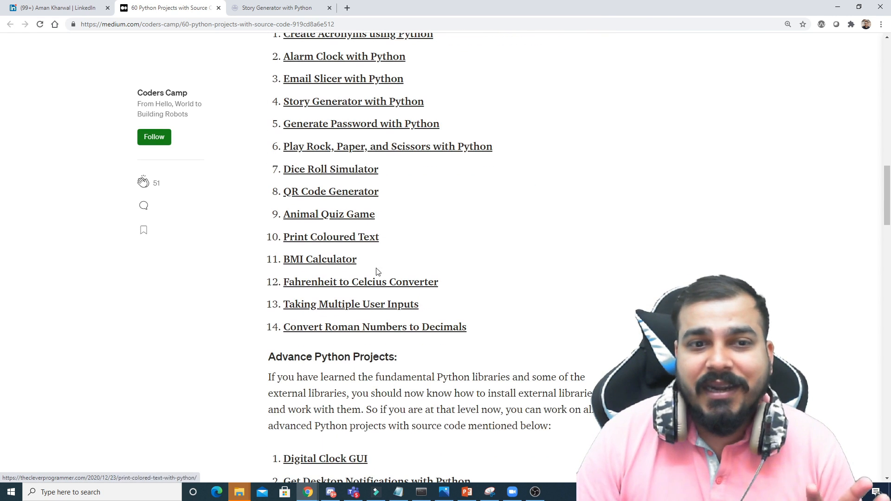
{"action": "mouse_move", "coordinate": [319, 259]}
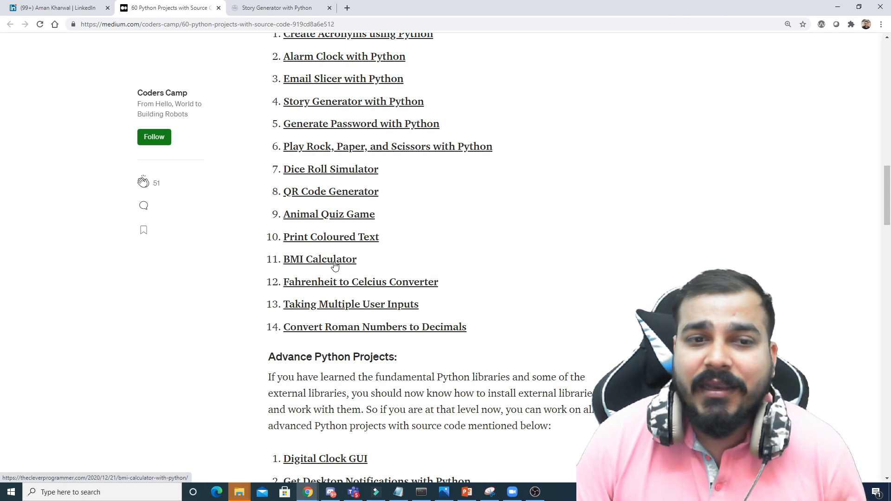
- Open the BMI Calculator with Python project article from the list
{"action": "left_click", "coordinate": [319, 259]}
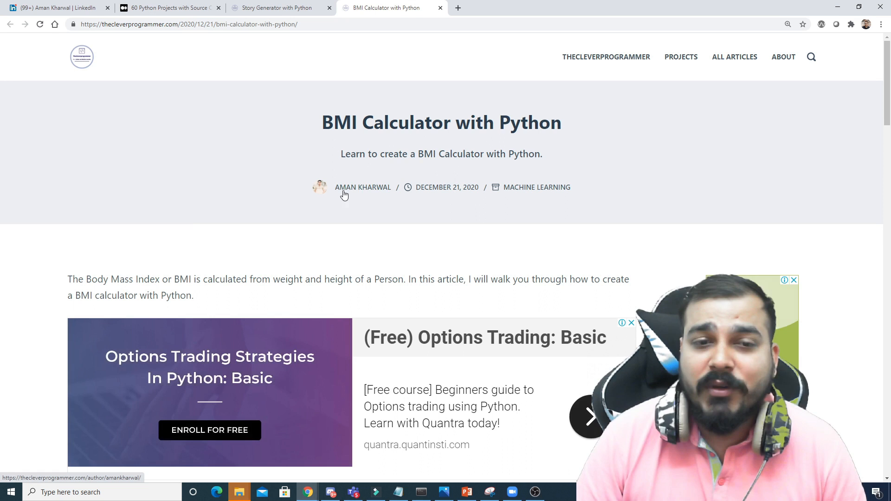
{"action": "mouse_move", "coordinate": [99, 34]}
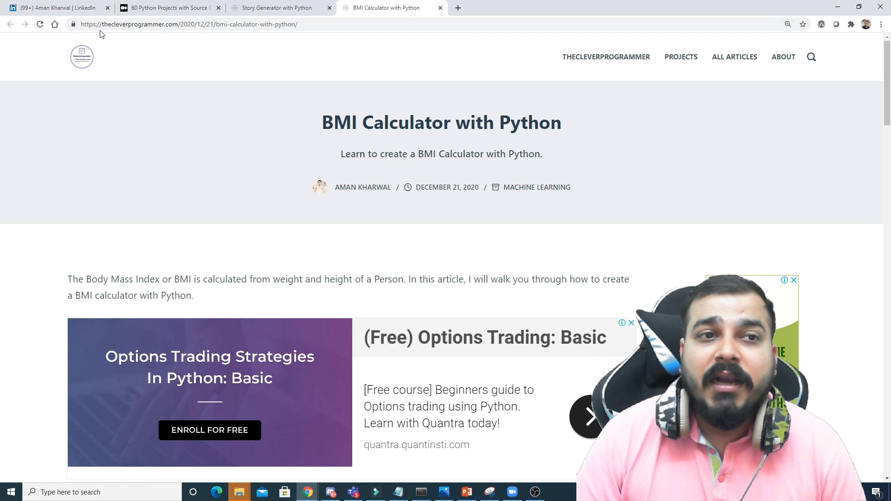
{"action": "mouse_move", "coordinate": [118, 37]}
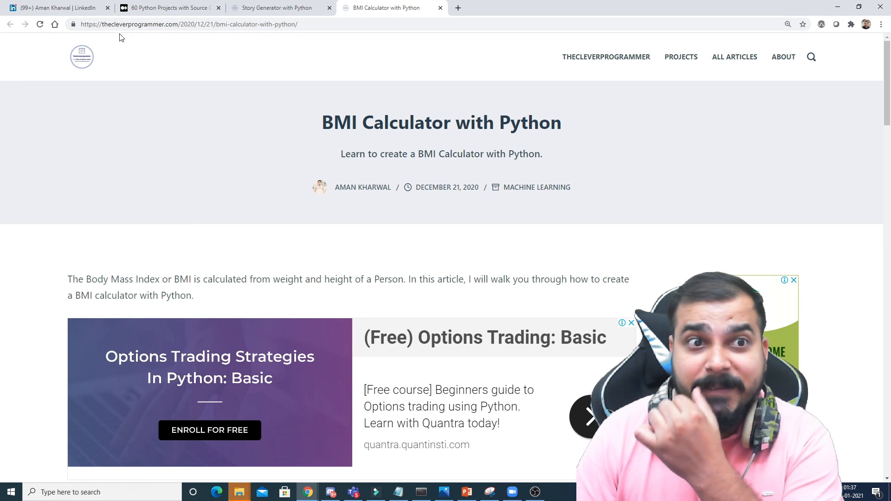
- Read the BMI Calculator tutorial down to its sample output and author bio, then return to the Medium article
{"action": "scroll", "scroll_direction": "down", "scroll_amount": 3}
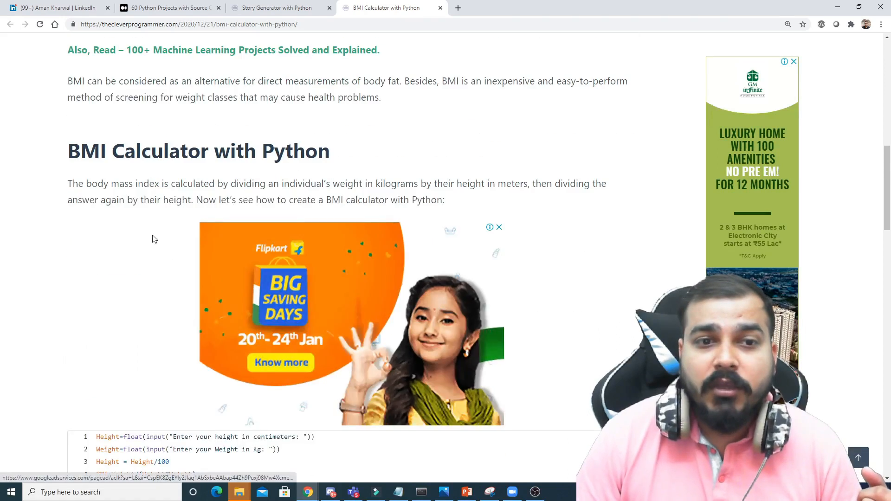
{"action": "scroll", "scroll_direction": "down", "scroll_amount": 3}
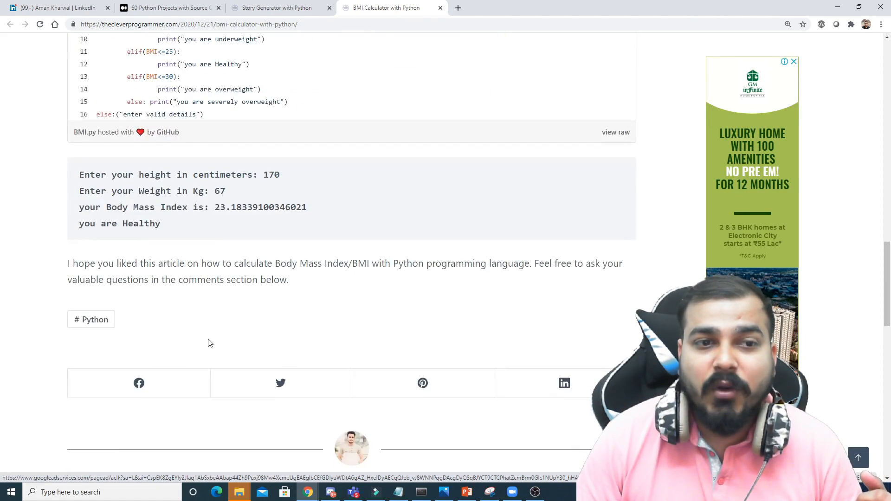
{"action": "scroll", "scroll_direction": "down", "scroll_amount": 3}
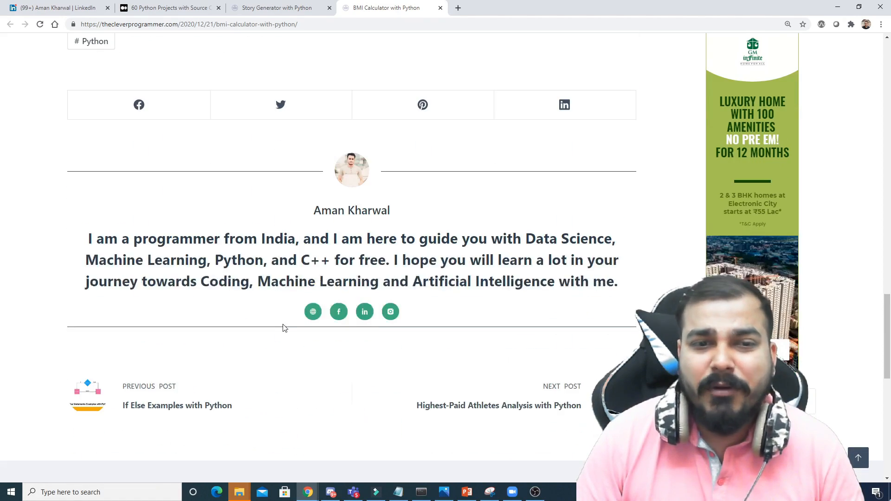
{"action": "left_click", "coordinate": [168, 7]}
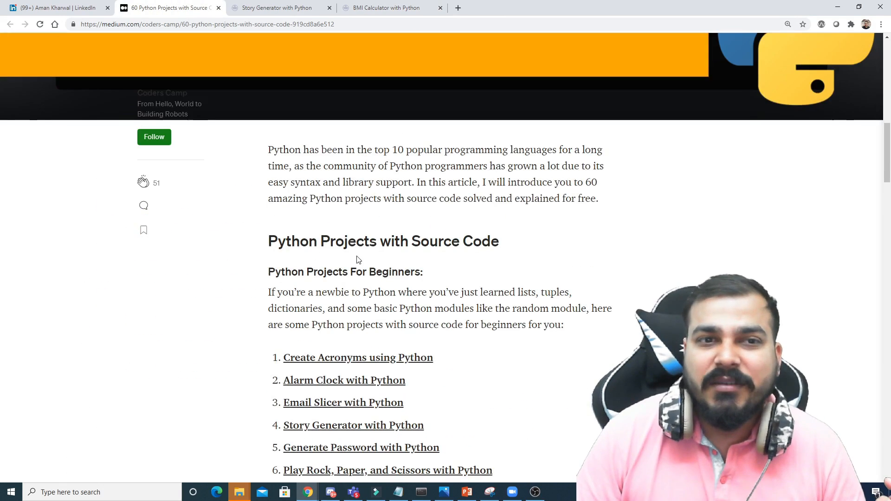
- Scroll the Medium article to bring the advanced Python projects list into view
{"action": "scroll", "scroll_direction": "down", "scroll_amount": 3}
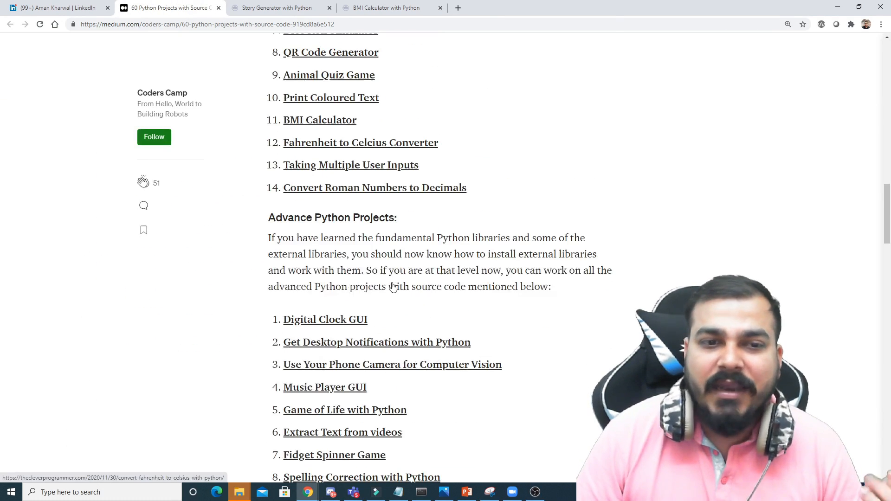
{"action": "scroll", "scroll_direction": "down", "scroll_amount": 3}
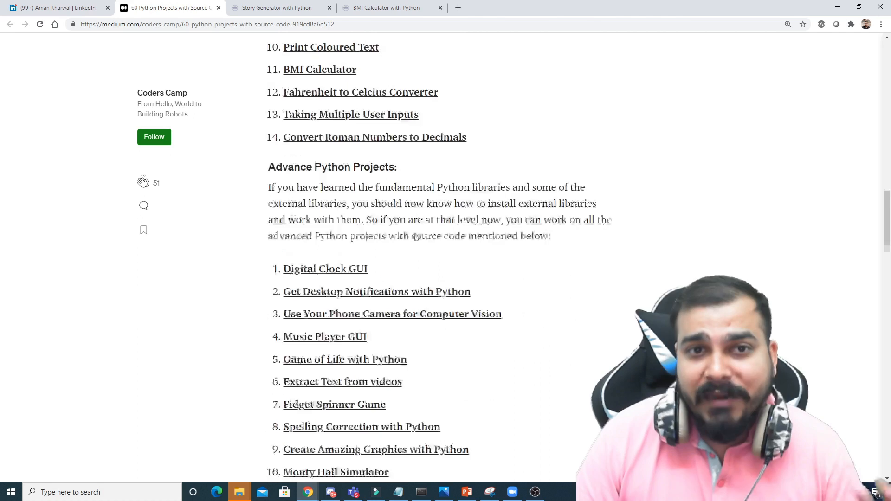
{"action": "scroll", "scroll_direction": "up", "scroll_amount": 3}
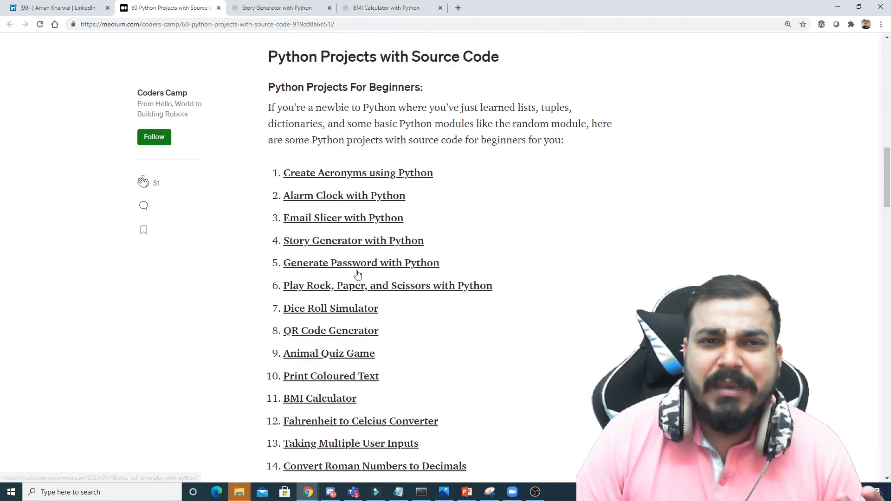
{"action": "scroll", "scroll_direction": "down", "scroll_amount": 3}
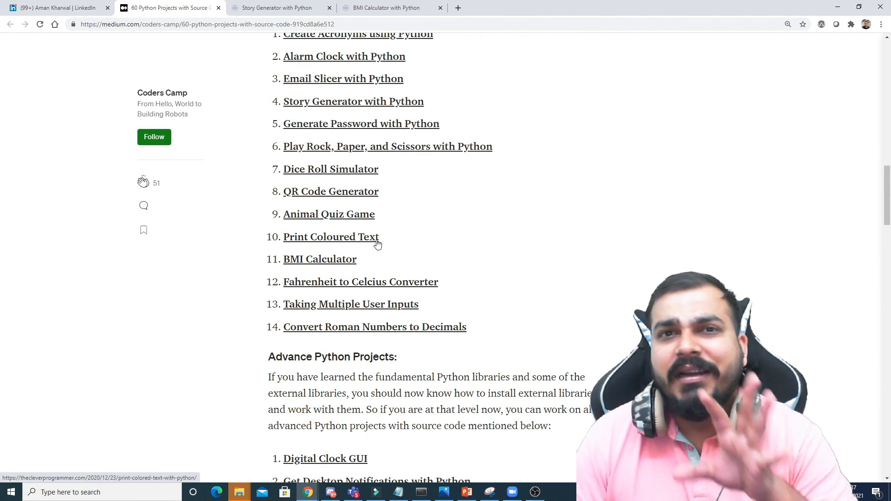
{"action": "scroll", "scroll_direction": "up", "scroll_amount": 3}
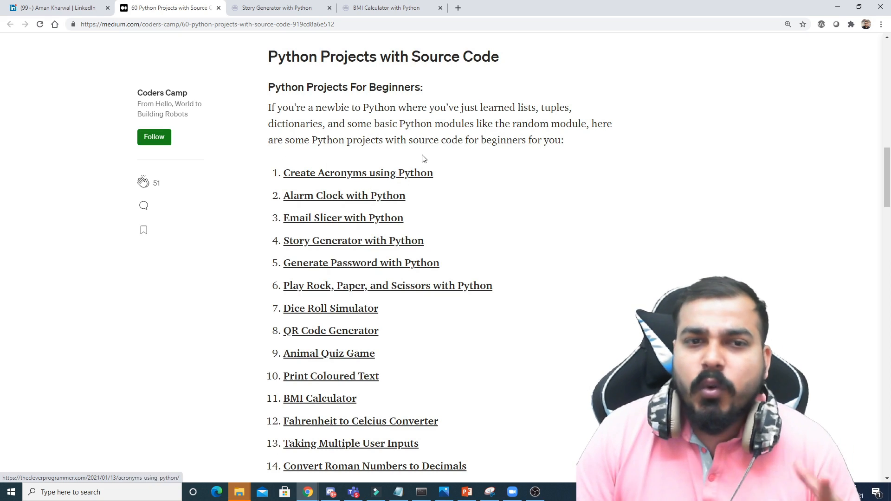
{"action": "scroll", "scroll_direction": "down", "scroll_amount": 3}
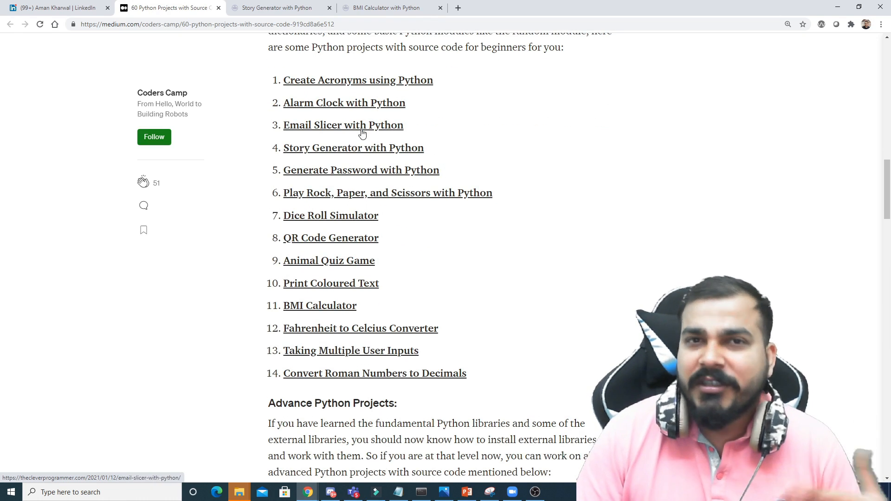
{"action": "scroll", "scroll_direction": "up", "scroll_amount": 3}
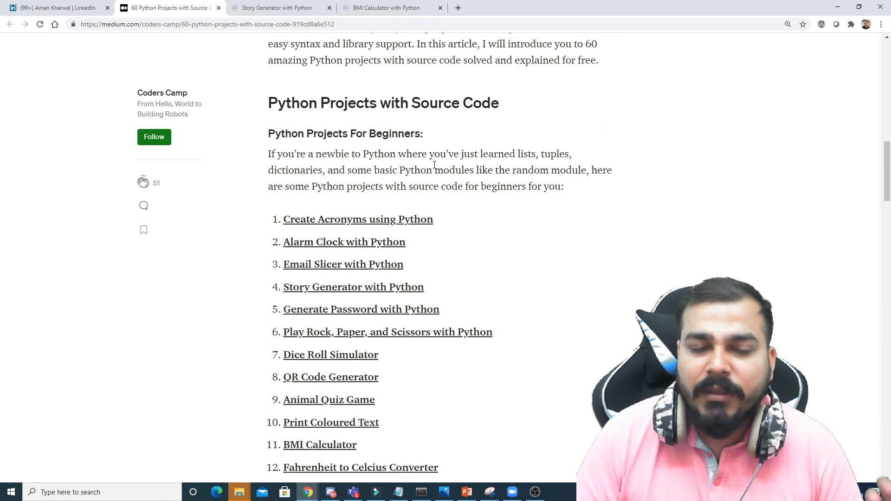
{"action": "scroll", "scroll_direction": "down", "scroll_amount": 3}
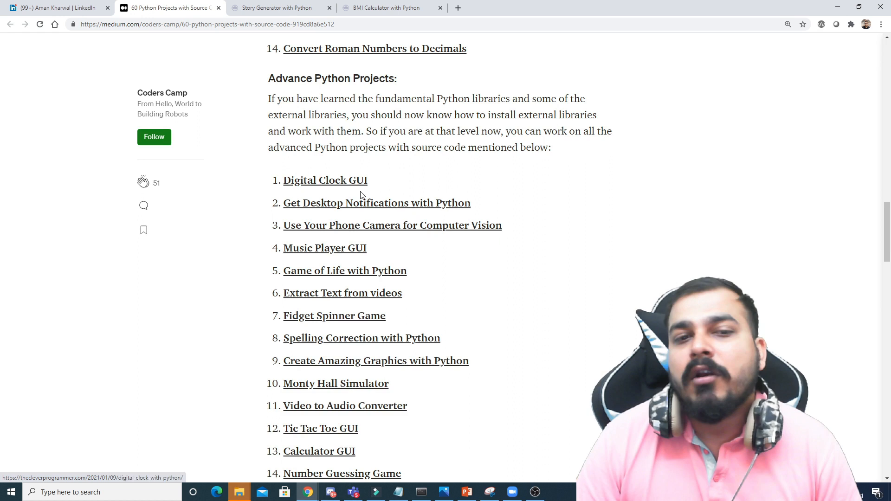
{"action": "scroll", "scroll_direction": "down", "scroll_amount": 3}
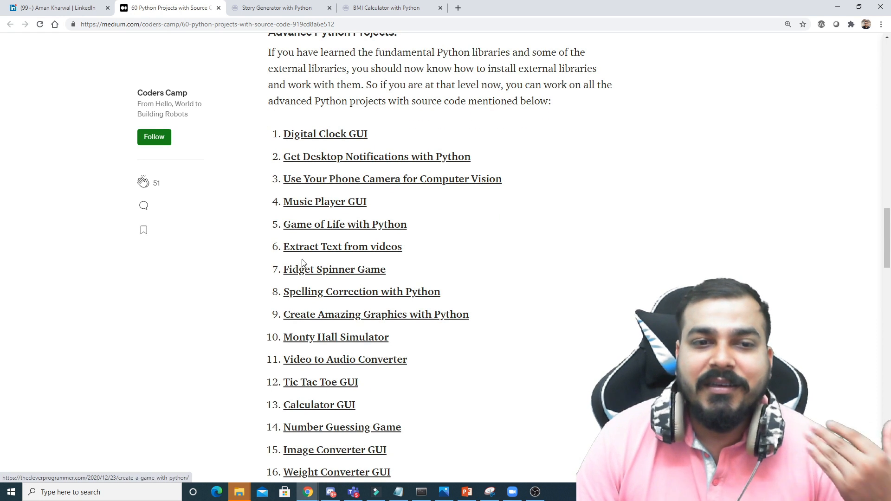
- Open the 'Extract Text from videos' project link in a new tab
{"action": "right_click", "coordinate": [341, 246]}
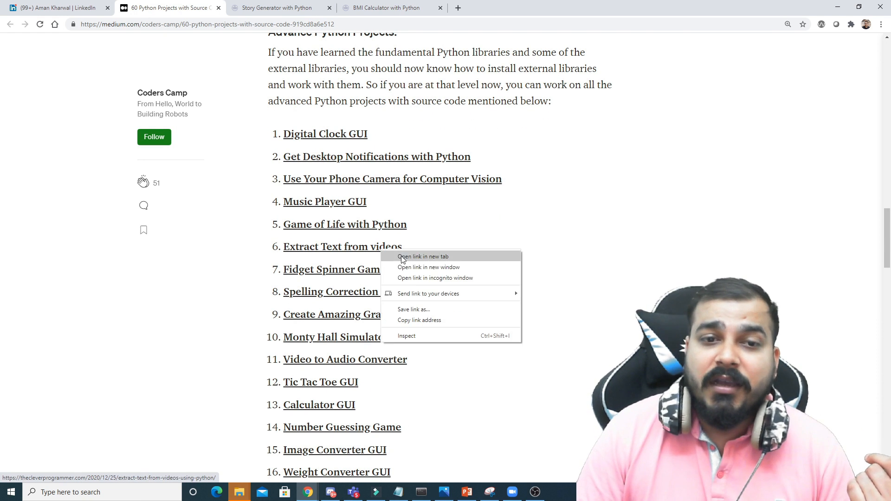
{"action": "left_click", "coordinate": [424, 257]}
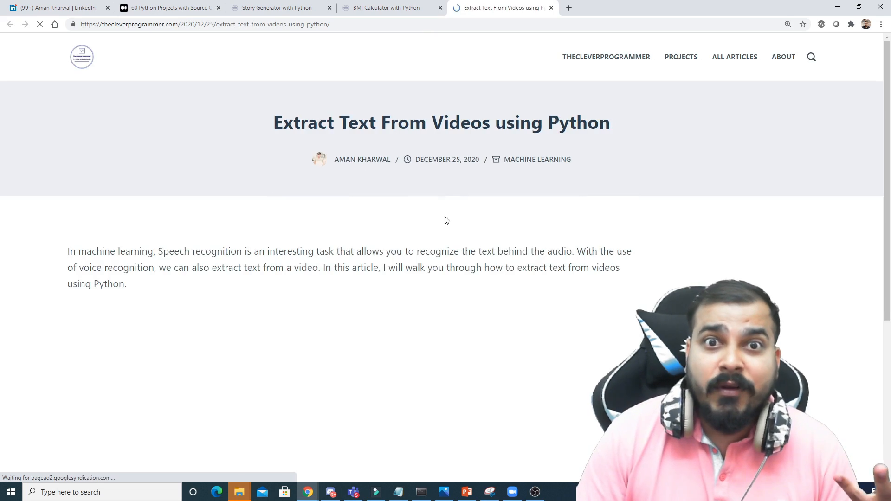
{"action": "scroll", "scroll_direction": "down", "scroll_amount": 3}
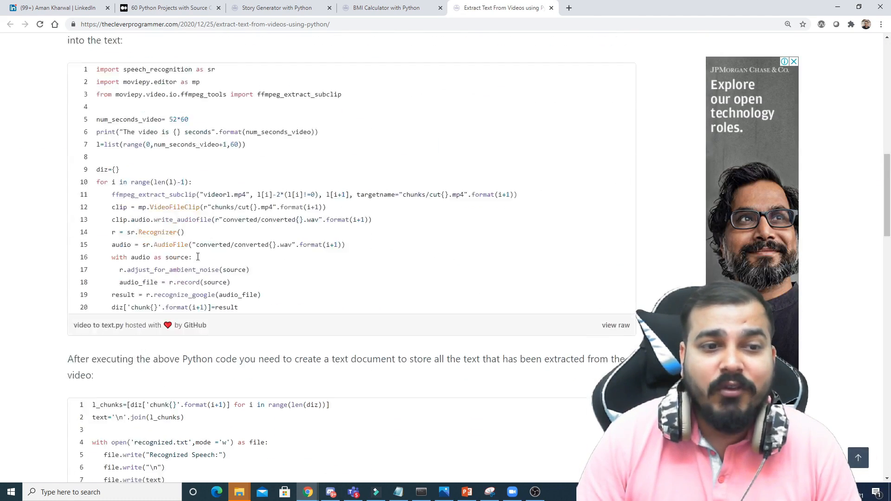
{"action": "scroll", "scroll_direction": "down", "scroll_amount": 3}
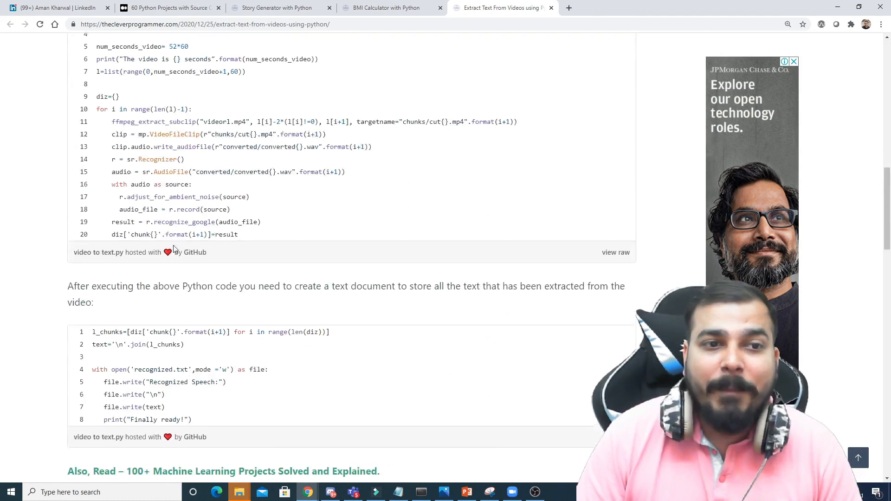
{"action": "scroll", "scroll_direction": "up", "scroll_amount": 3}
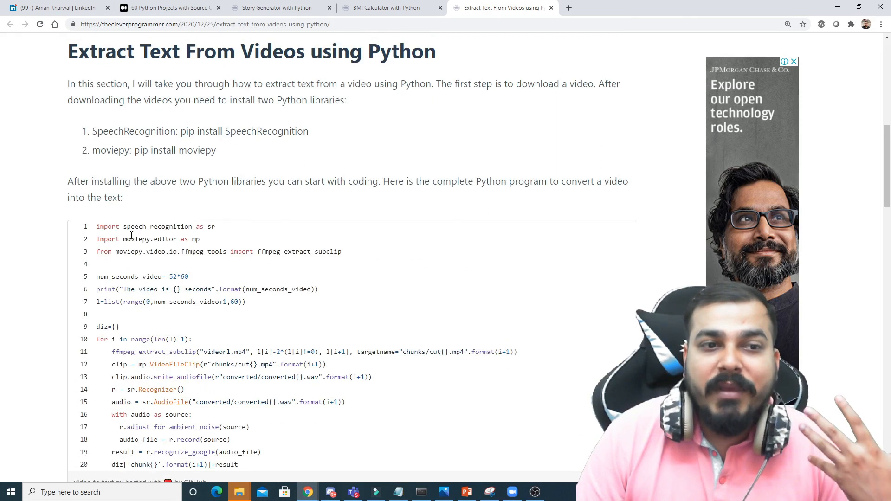
{"action": "double_click", "coordinate": [161, 227]}
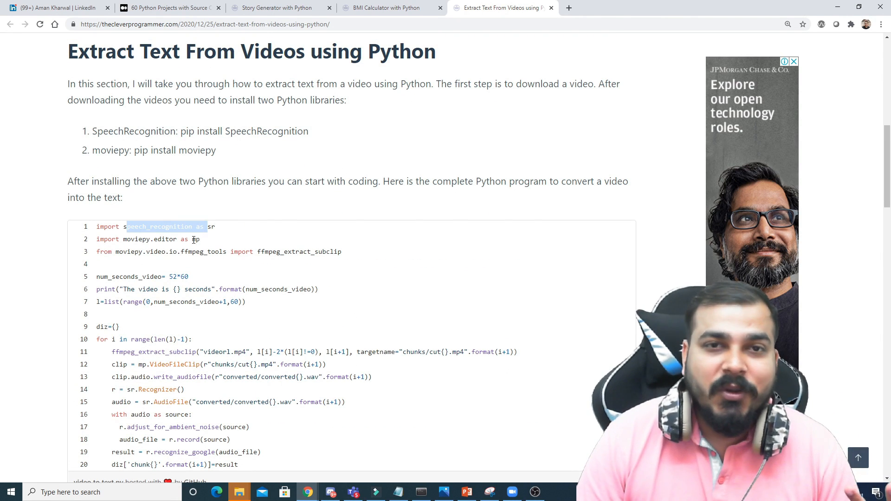
{"action": "scroll", "scroll_direction": "up", "scroll_amount": 3}
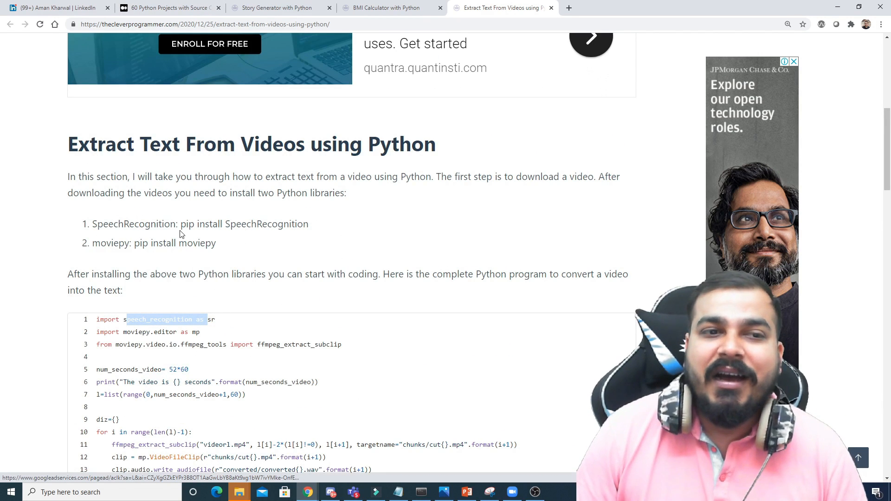
{"action": "mouse_move", "coordinate": [263, 257]}
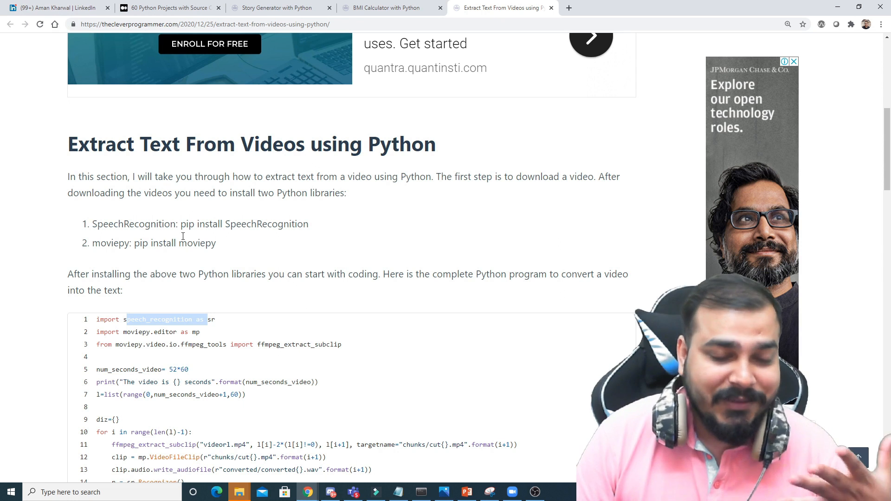
{"action": "scroll", "scroll_direction": "up", "scroll_amount": 3}
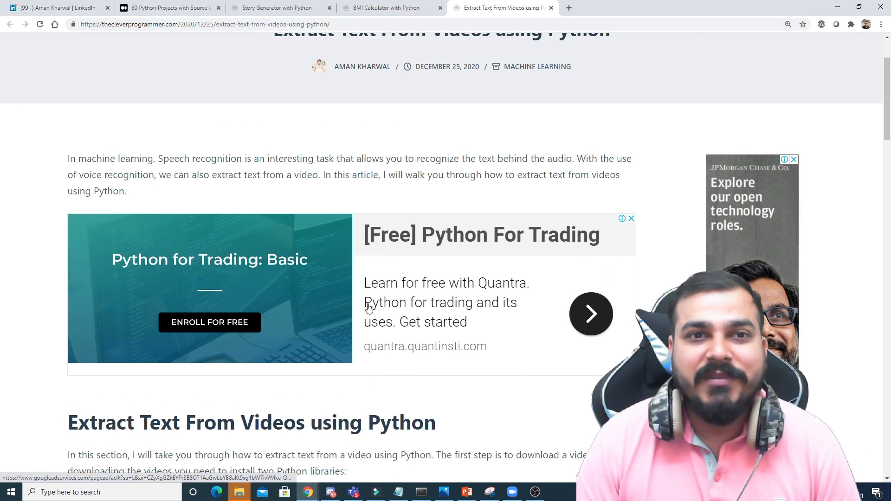
{"action": "scroll", "scroll_direction": "up", "scroll_amount": 3}
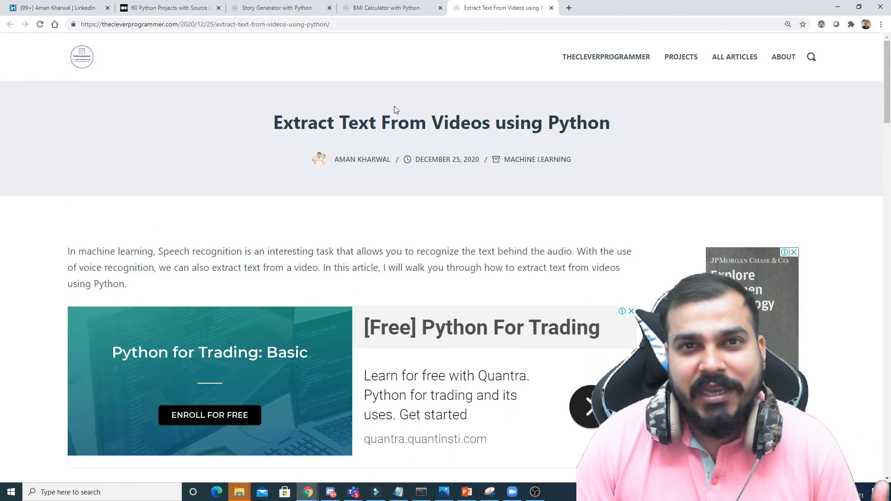
- Return to the 60 Python Projects article, scroll the advanced list through Calendar GUI to its end, then back to the title
{"action": "left_click", "coordinate": [168, 8]}
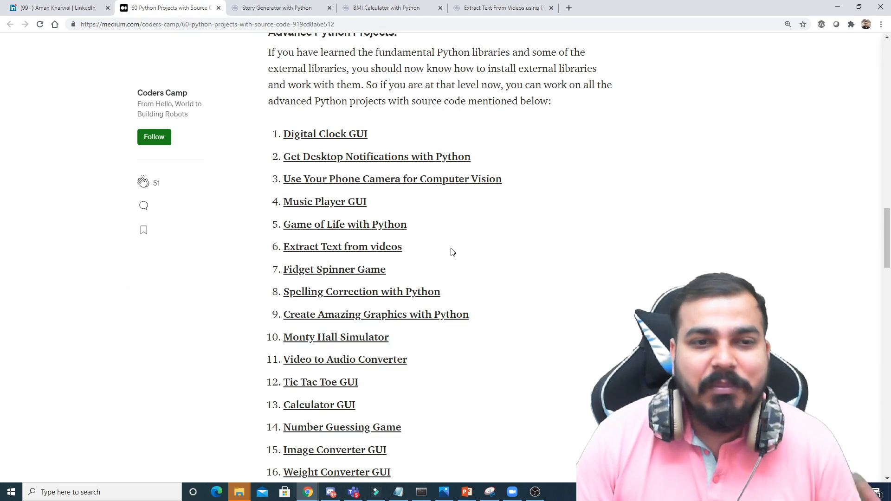
{"action": "scroll", "scroll_direction": "down", "scroll_amount": 3}
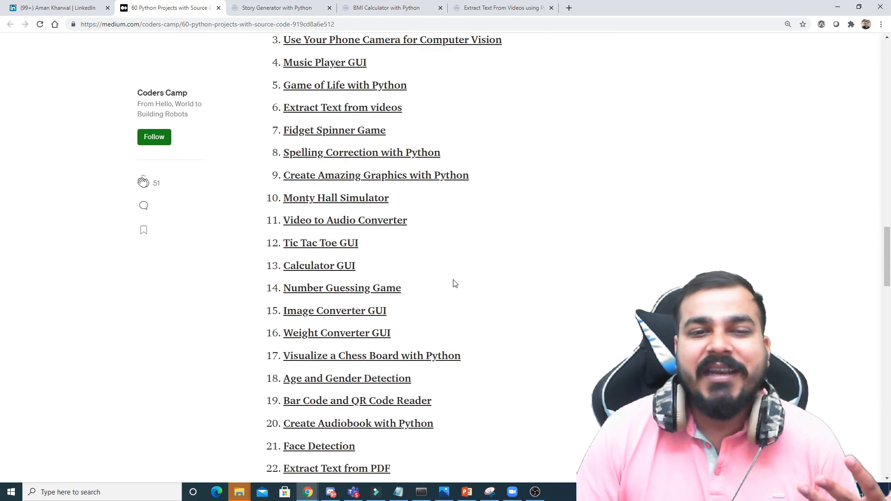
{"action": "scroll", "scroll_direction": "down", "scroll_amount": 3}
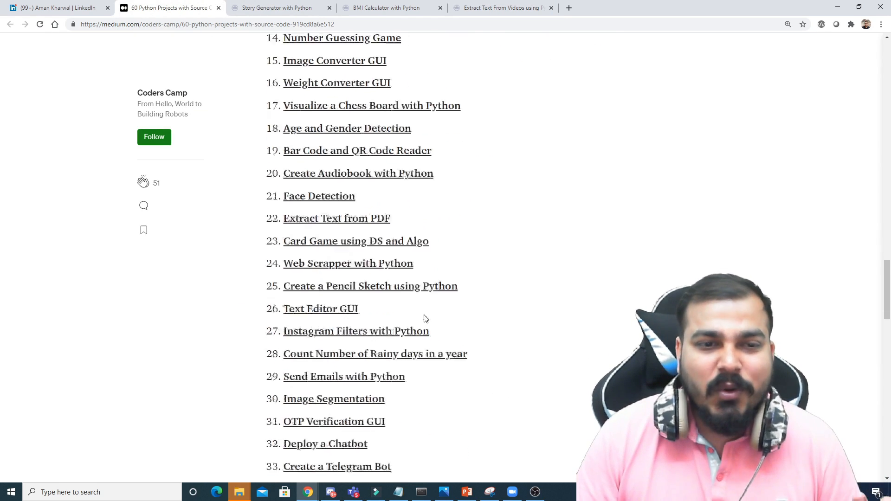
{"action": "scroll", "scroll_direction": "down", "scroll_amount": 3}
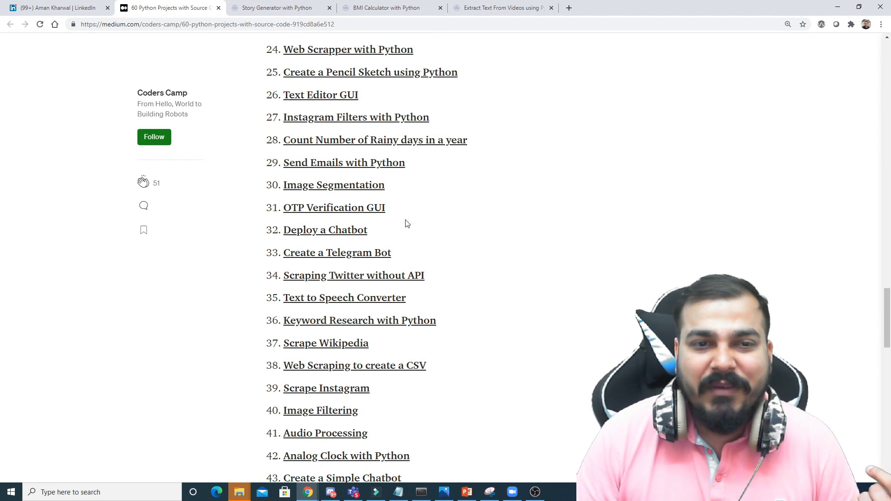
{"action": "scroll", "scroll_direction": "down", "scroll_amount": 3}
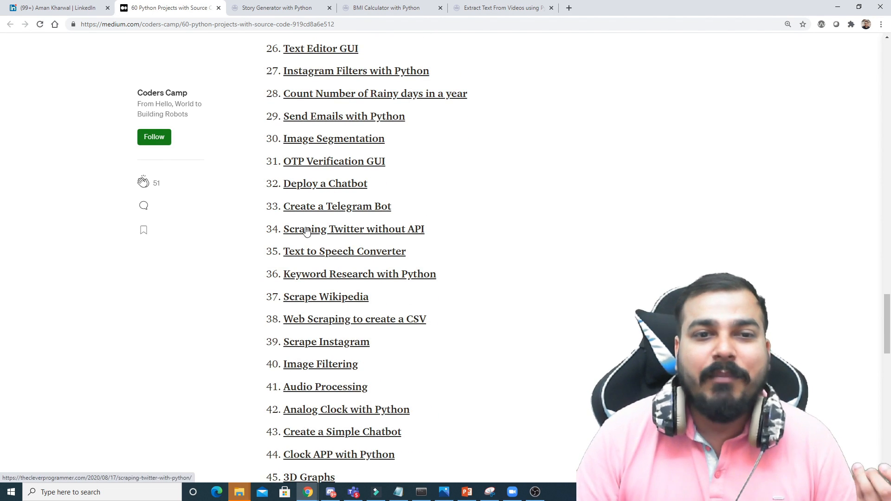
{"action": "scroll", "scroll_direction": "down", "scroll_amount": 3}
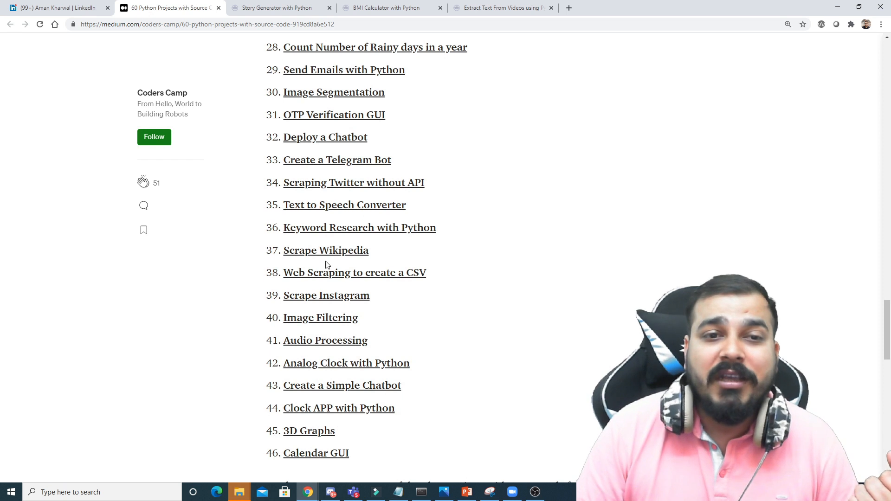
{"action": "scroll", "scroll_direction": "down", "scroll_amount": 3}
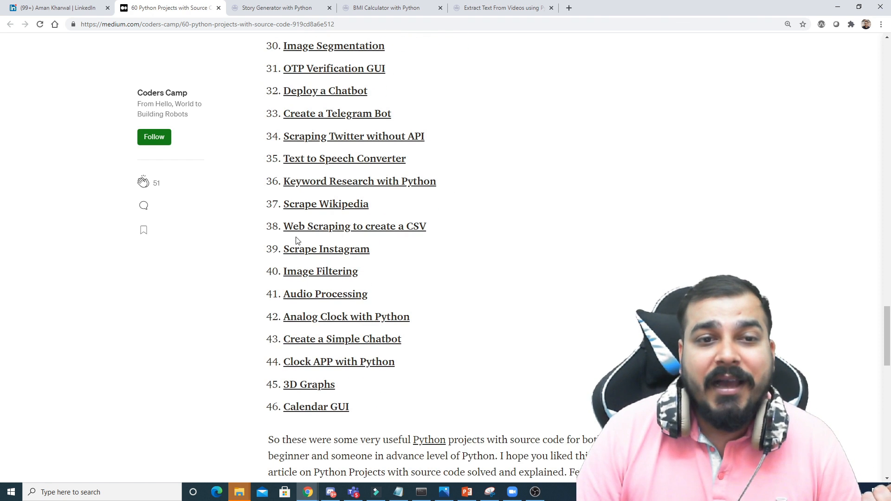
{"action": "mouse_move", "coordinate": [323, 264]}
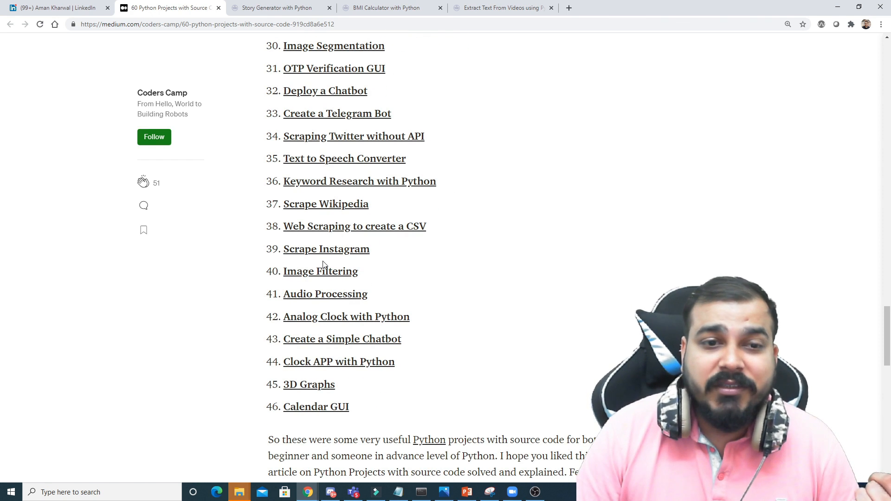
{"action": "scroll", "scroll_direction": "down", "scroll_amount": 3}
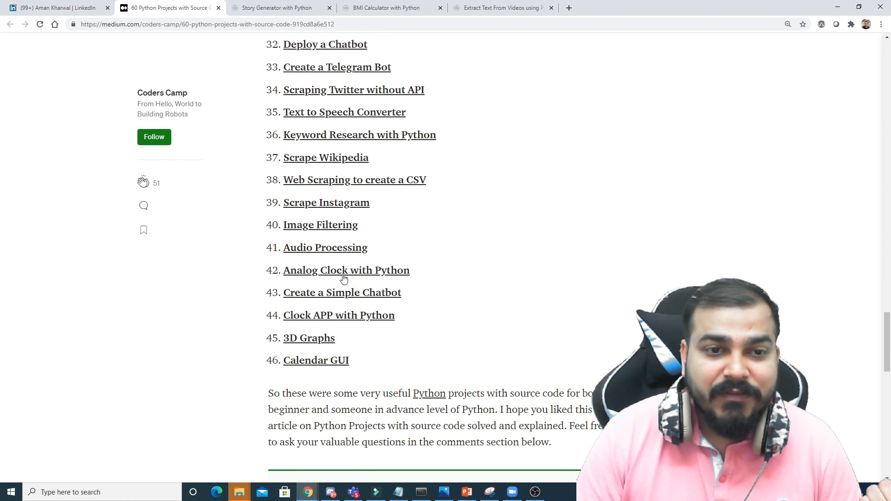
{"action": "scroll", "scroll_direction": "down", "scroll_amount": 3}
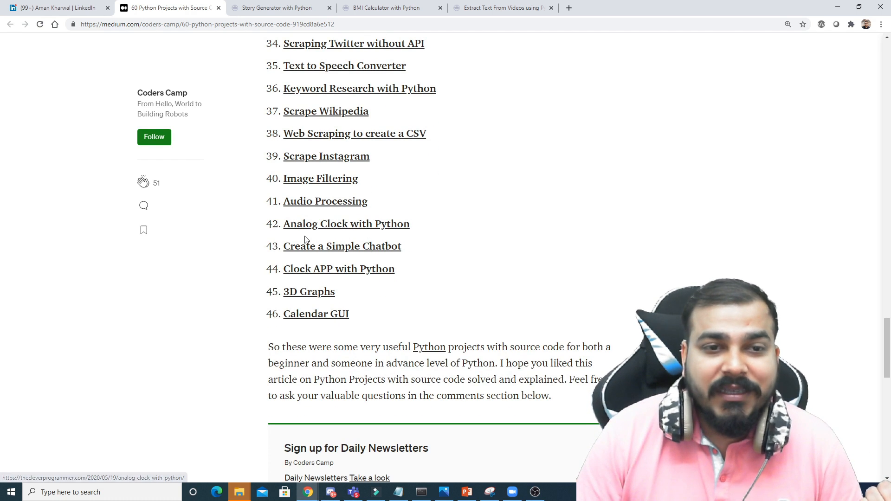
{"action": "mouse_move", "coordinate": [318, 260]}
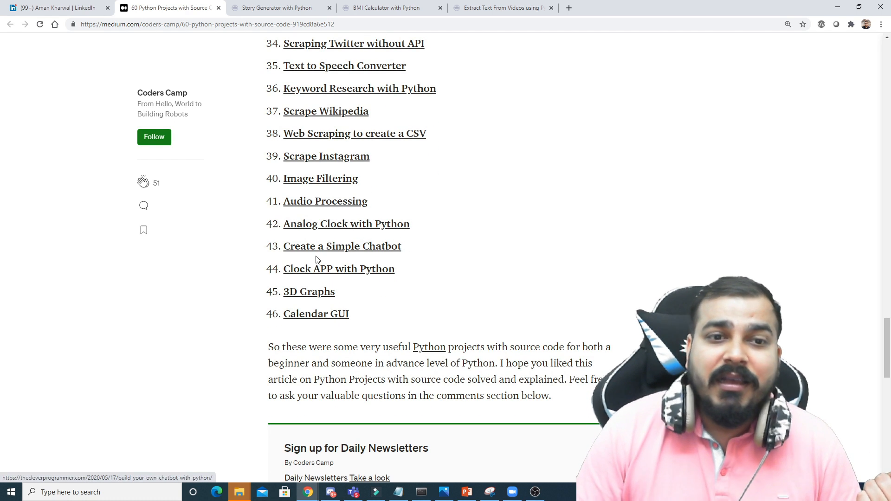
{"action": "scroll", "scroll_direction": "down", "scroll_amount": 3}
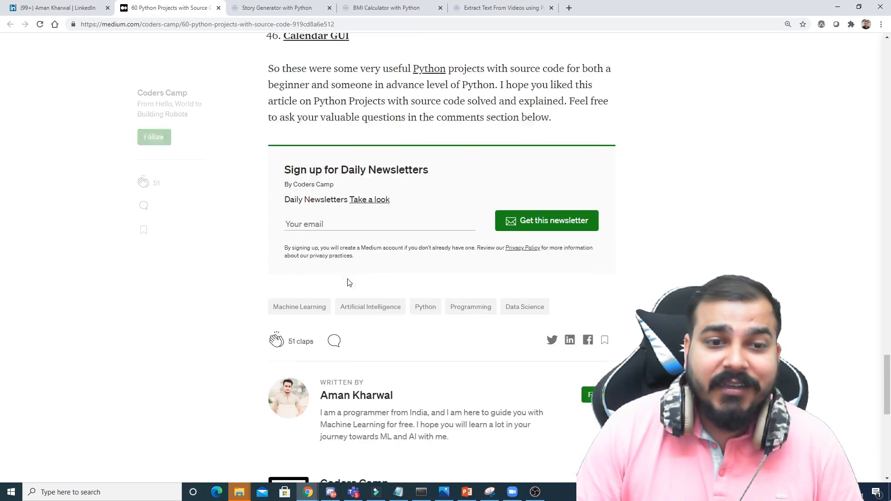
{"action": "scroll", "scroll_direction": "up", "scroll_amount": 3}
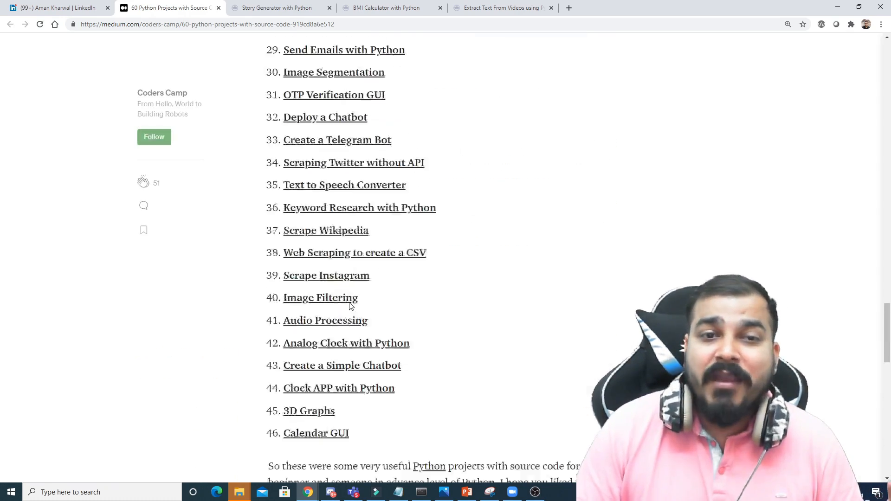
{"action": "scroll", "scroll_direction": "up", "scroll_amount": 3}
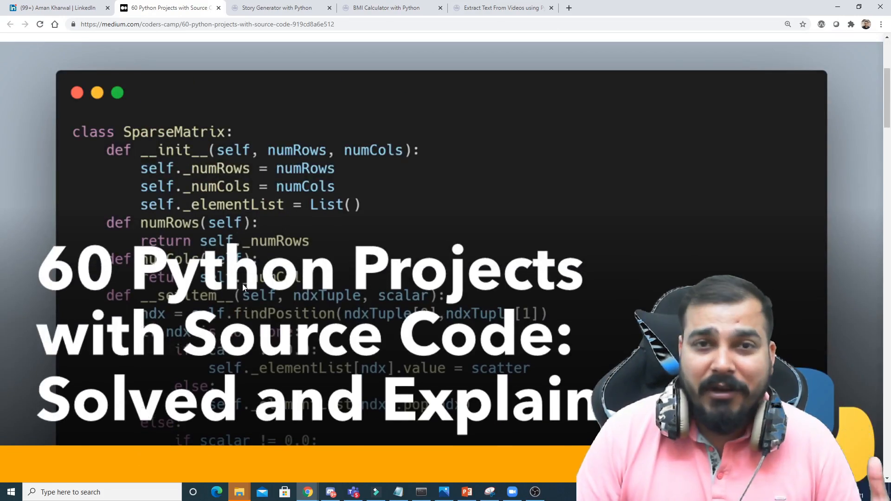
{"action": "scroll", "scroll_direction": "down", "scroll_amount": 3}
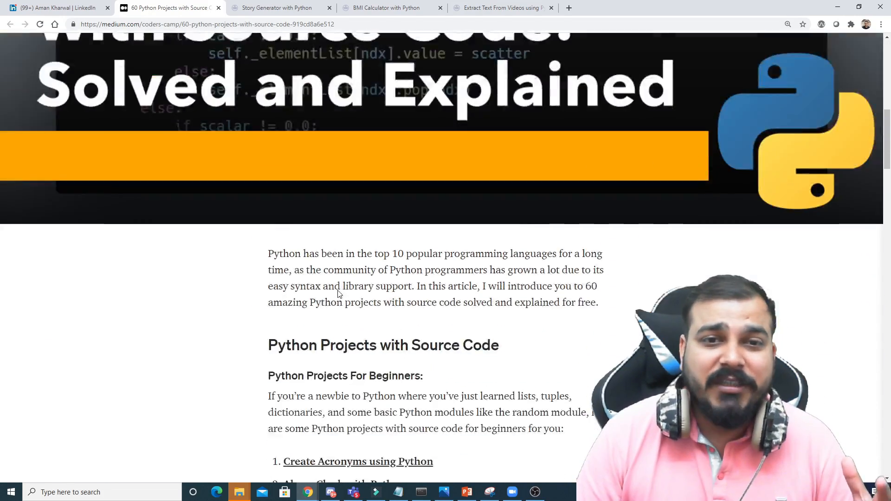
{"action": "scroll", "scroll_direction": "down", "scroll_amount": 3}
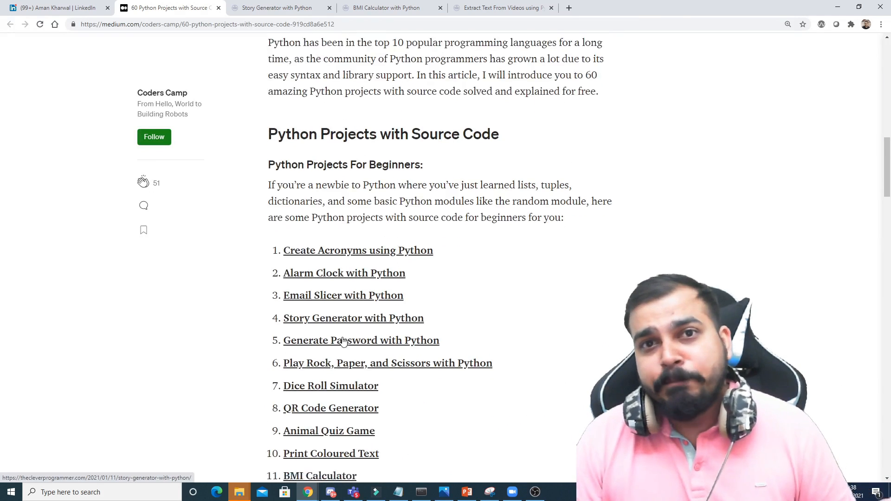
{"action": "scroll", "scroll_direction": "down", "scroll_amount": 3}
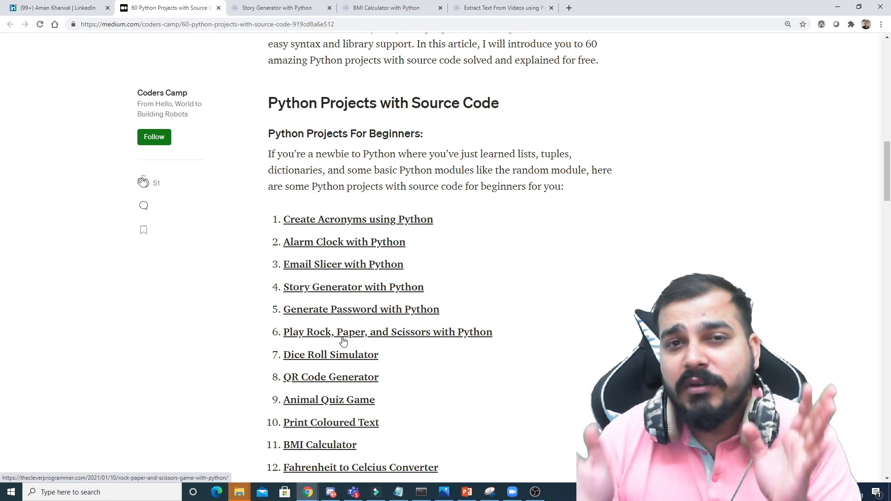
{"action": "scroll", "scroll_direction": "up", "scroll_amount": 3}
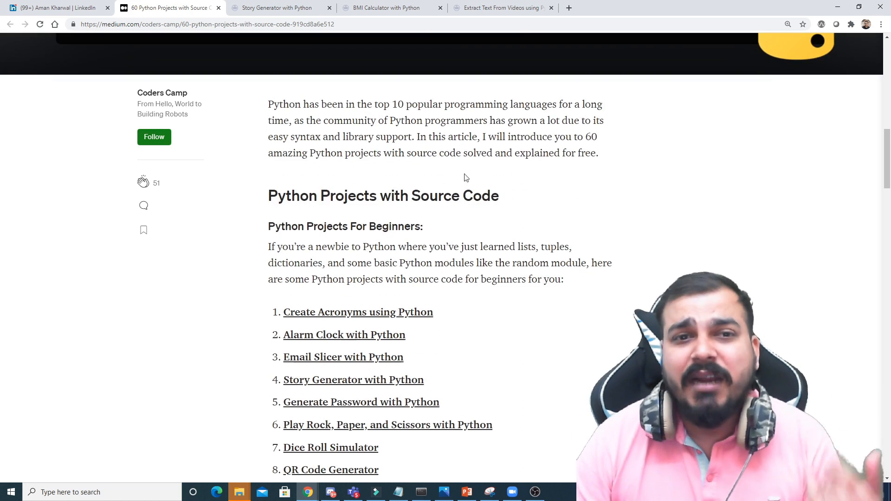
{"action": "scroll", "scroll_direction": "down", "scroll_amount": 3}
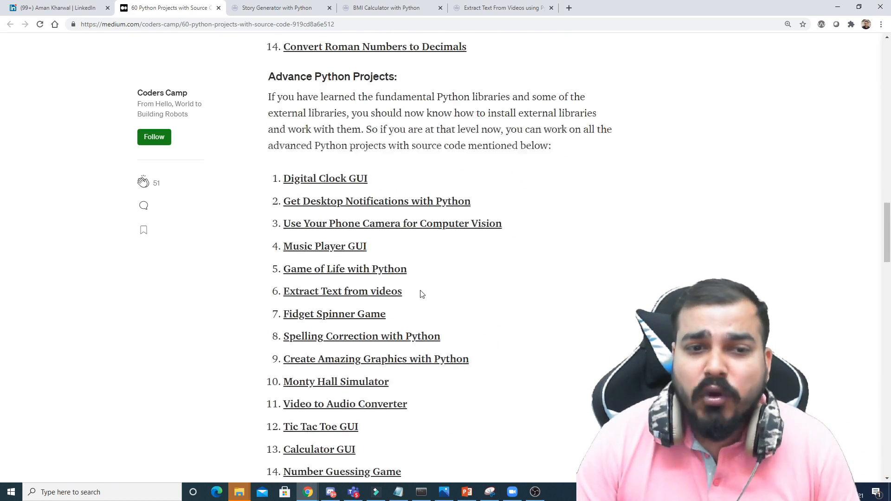
{"action": "scroll", "scroll_direction": "down", "scroll_amount": 3}
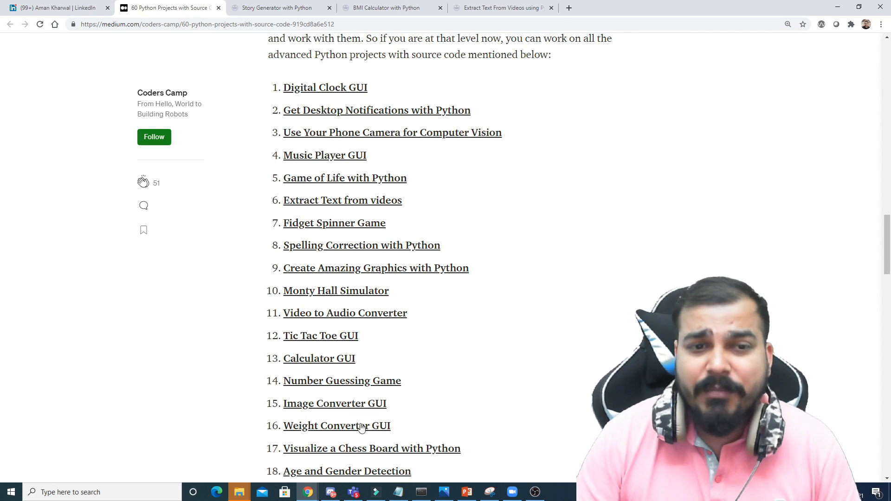
{"action": "mouse_move", "coordinate": [458, 301]}
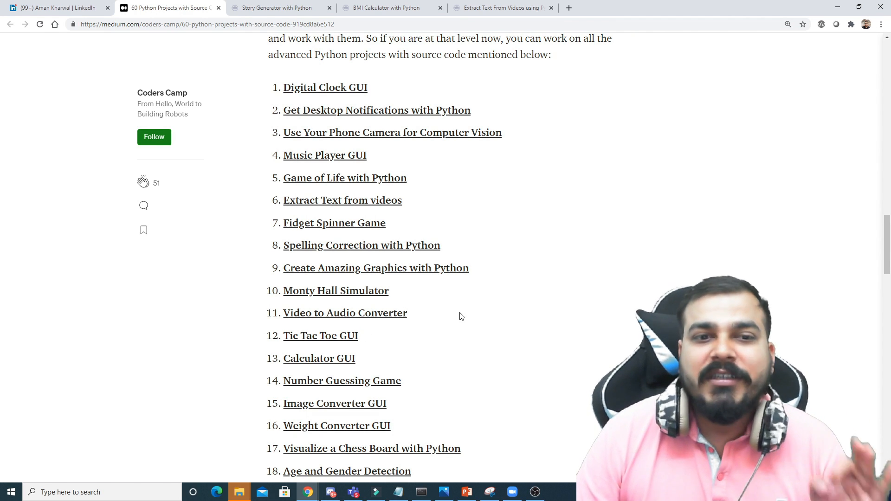
{"action": "scroll", "scroll_direction": "down", "scroll_amount": 3}
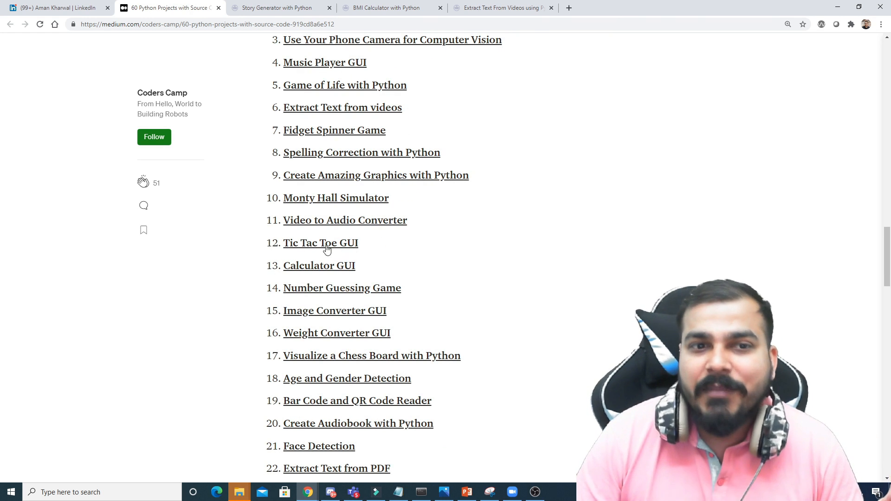
{"action": "scroll", "scroll_direction": "down", "scroll_amount": 3}
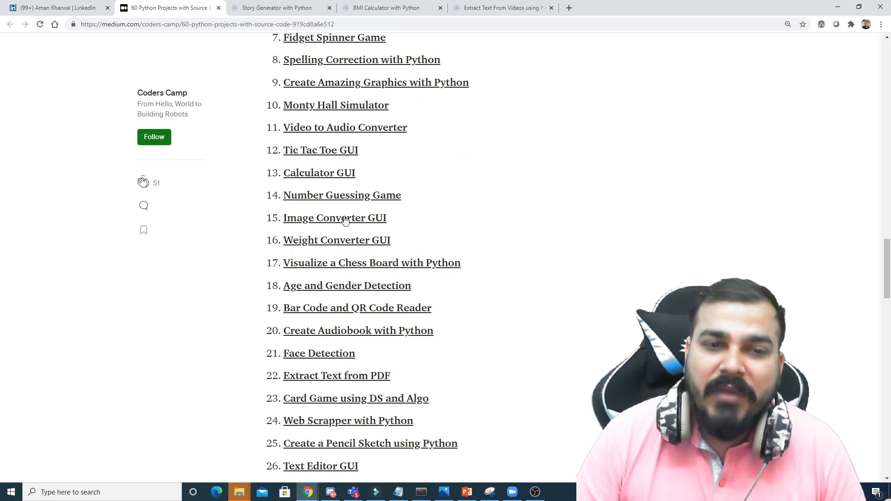
{"action": "scroll", "scroll_direction": "down", "scroll_amount": 3}
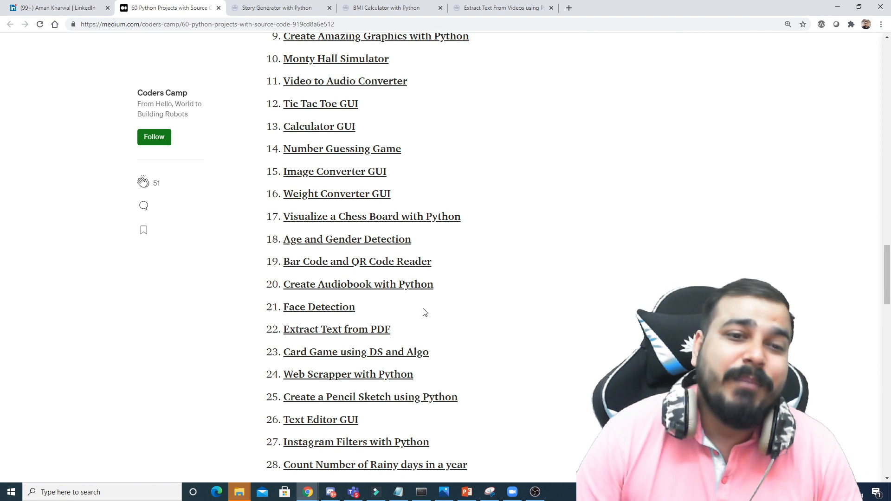
{"action": "scroll", "scroll_direction": "down", "scroll_amount": 3}
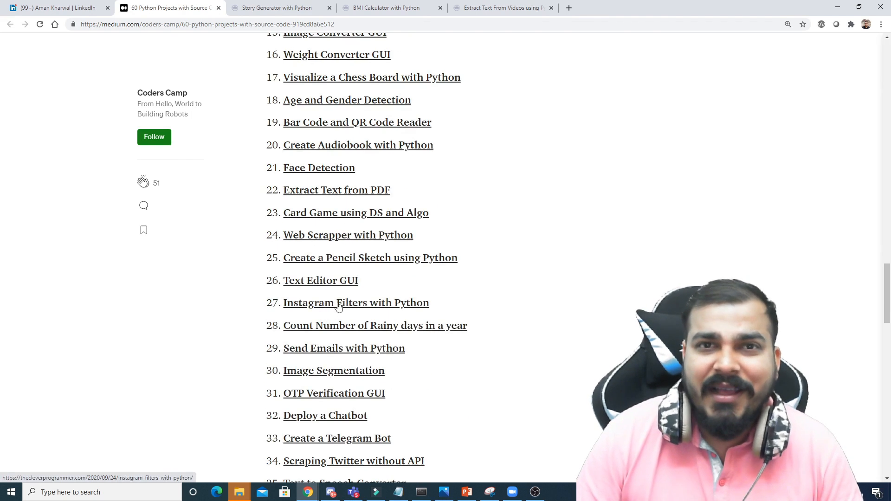
{"action": "scroll", "scroll_direction": "down", "scroll_amount": 3}
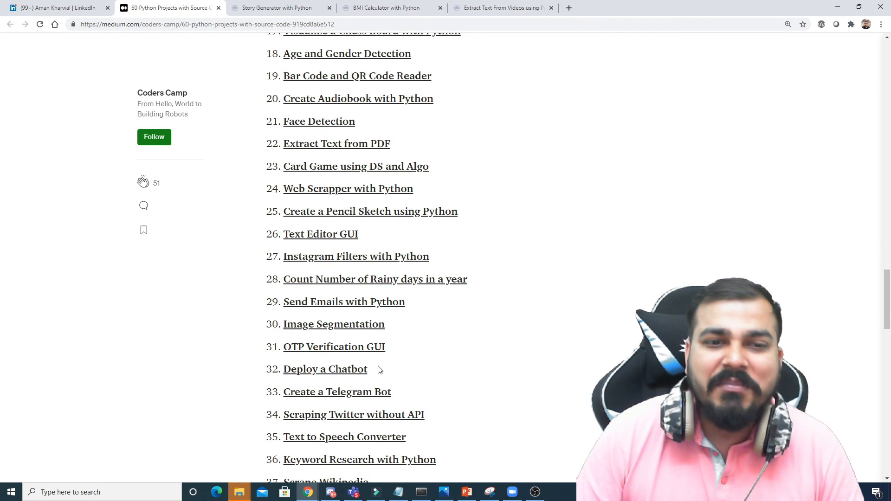
{"action": "scroll", "scroll_direction": "down", "scroll_amount": 3}
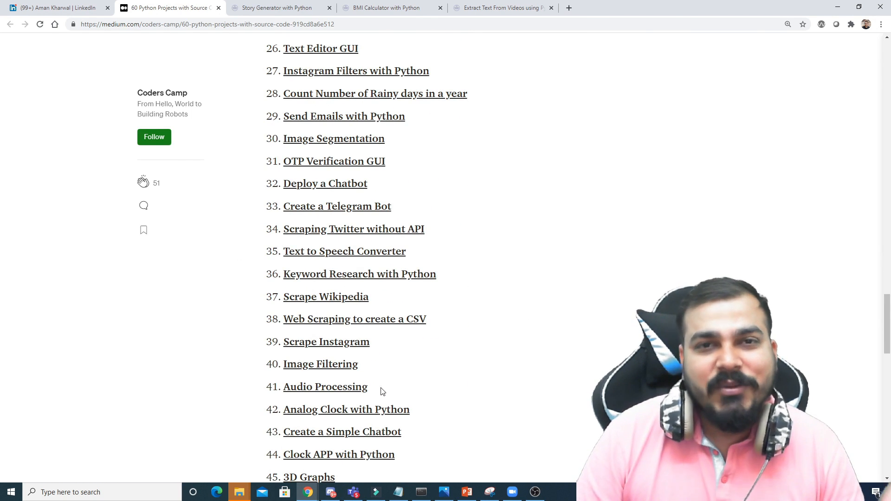
{"action": "scroll", "scroll_direction": "up", "scroll_amount": 3}
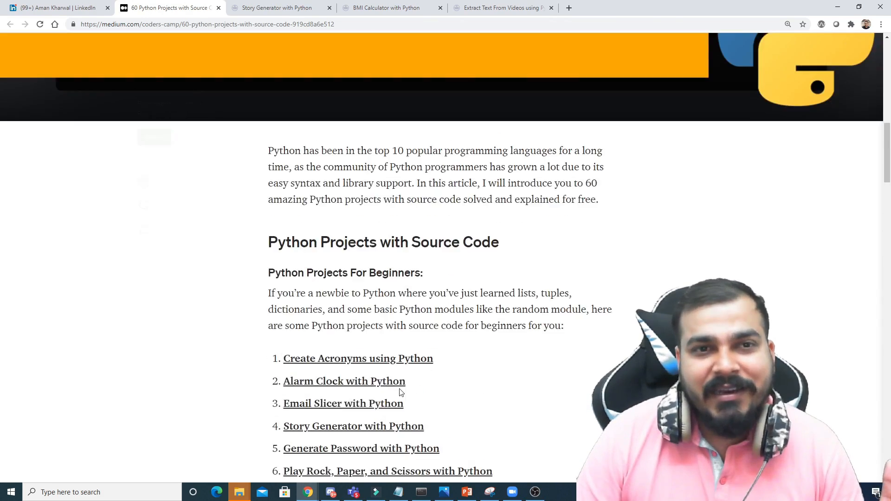
{"action": "scroll", "scroll_direction": "up", "scroll_amount": 3}
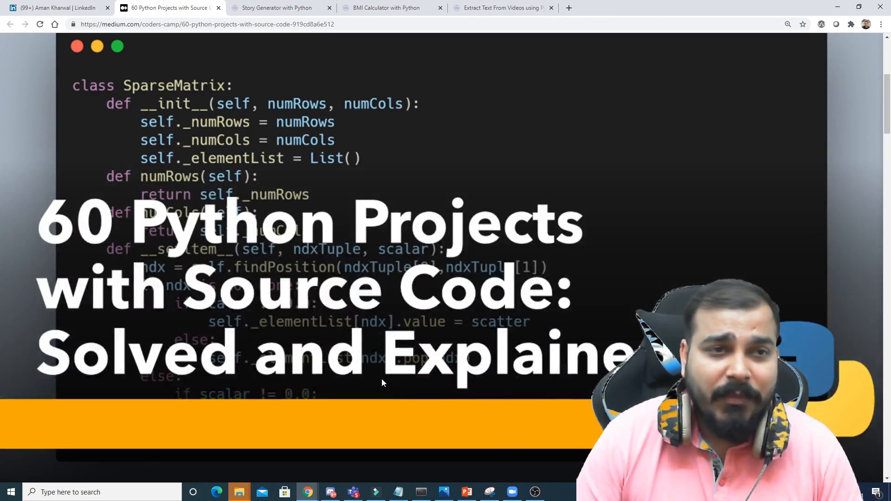
- Browse the author's LinkedIn profile down to its skills section and back up, then return to the Medium article
{"action": "left_click", "coordinate": [53, 8]}
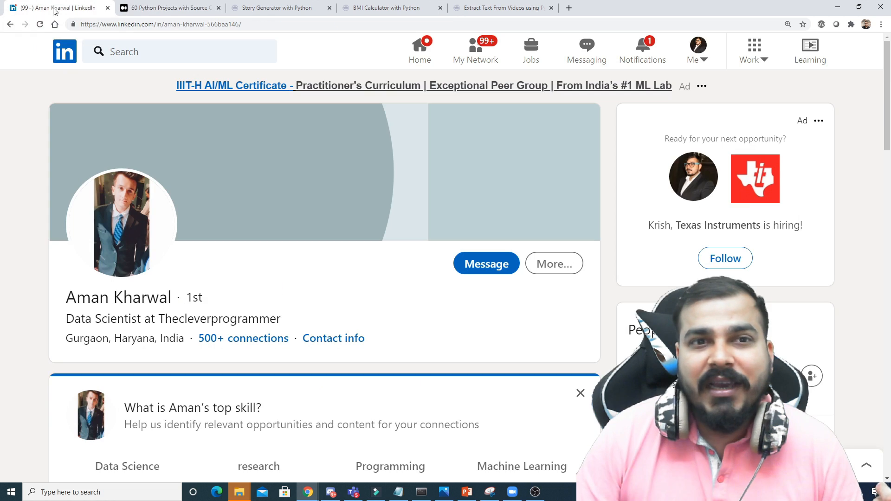
{"action": "mouse_move", "coordinate": [370, 350]}
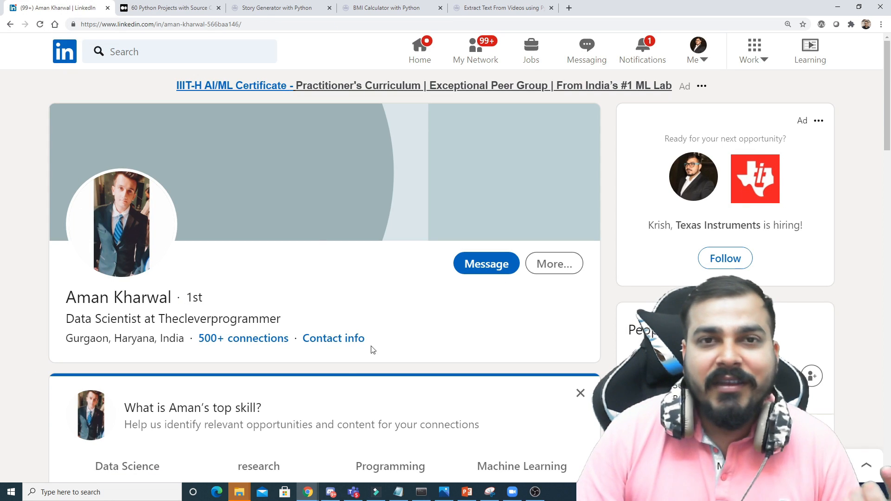
{"action": "scroll", "scroll_direction": "down", "scroll_amount": 3}
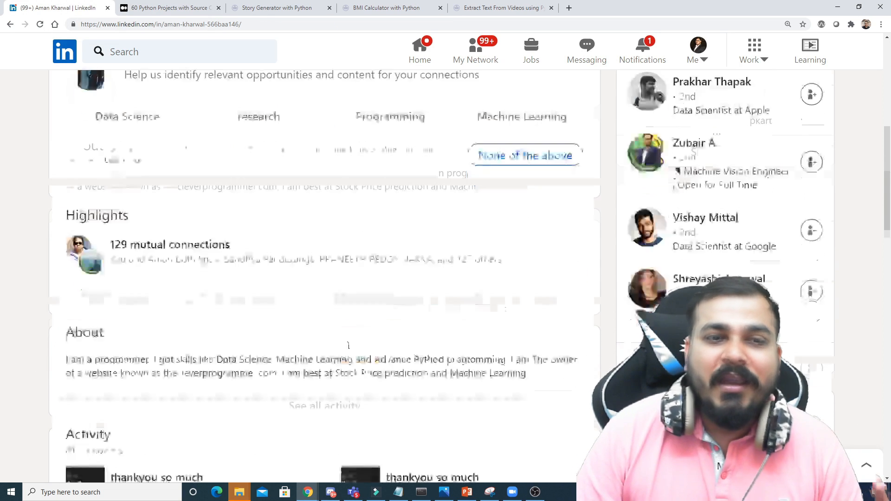
{"action": "scroll", "scroll_direction": "down", "scroll_amount": 3}
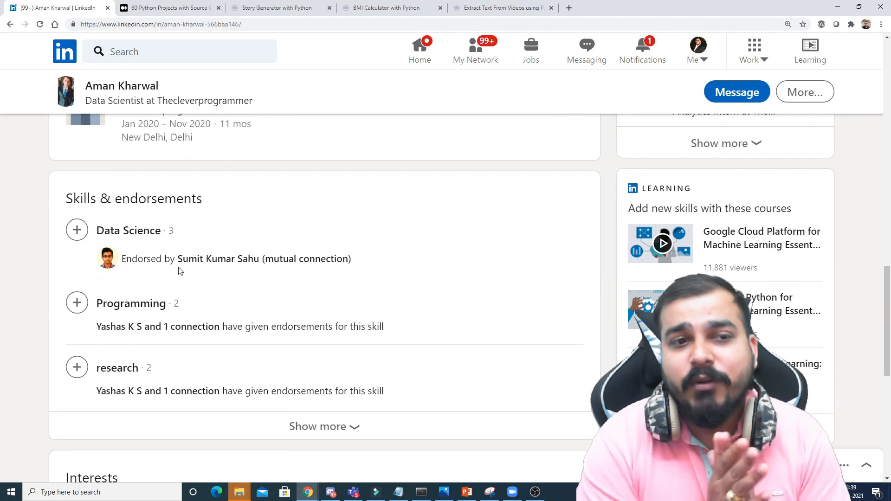
{"action": "scroll", "scroll_direction": "down", "scroll_amount": 3}
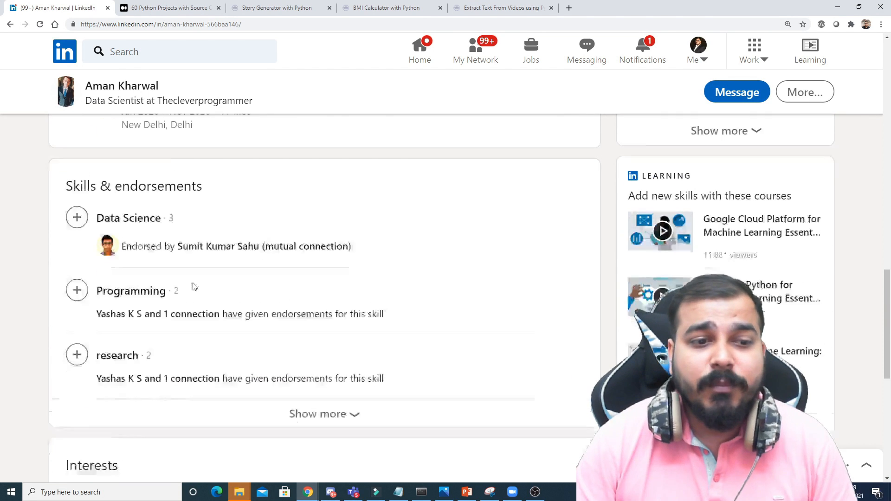
{"action": "scroll", "scroll_direction": "down", "scroll_amount": 3}
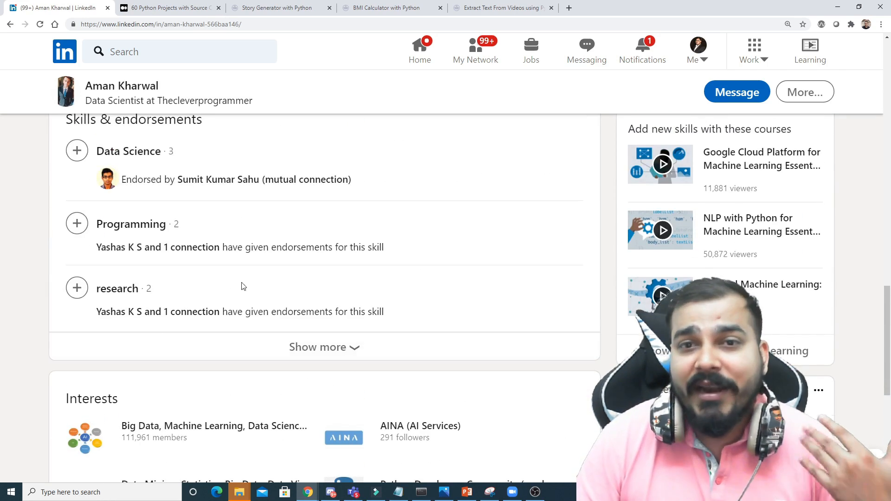
{"action": "scroll", "scroll_direction": "up", "scroll_amount": 3}
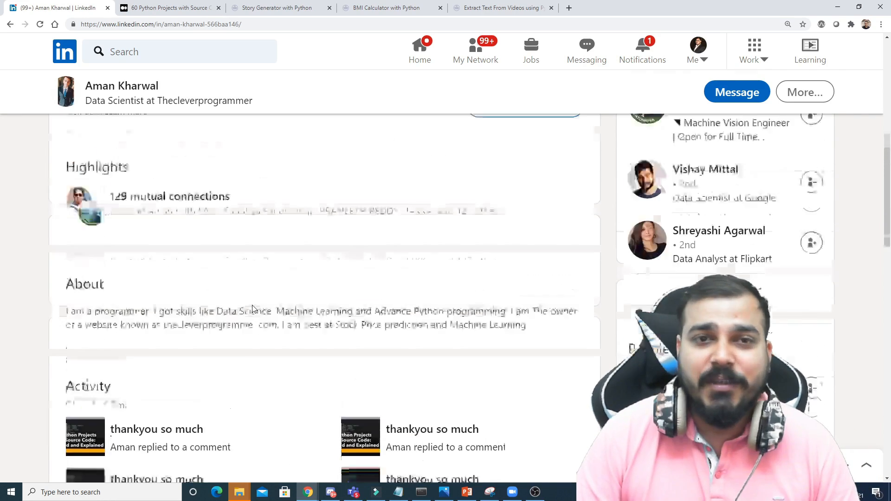
{"action": "scroll", "scroll_direction": "up", "scroll_amount": 3}
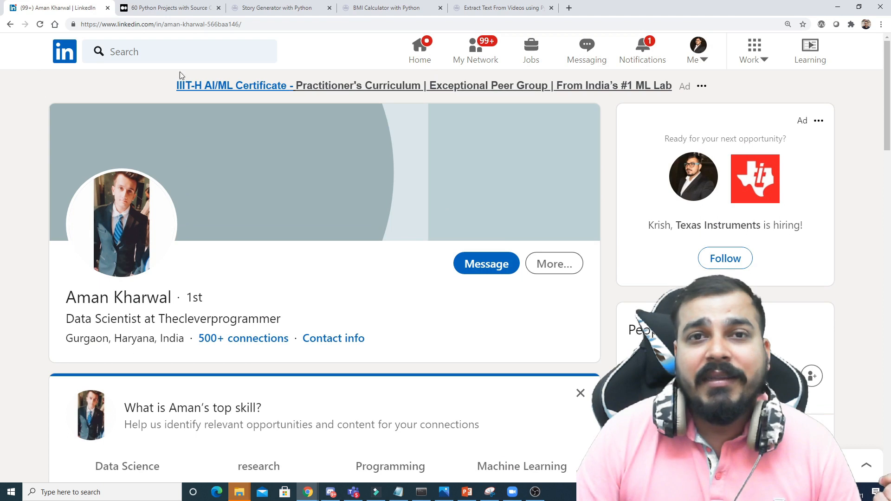
{"action": "left_click", "coordinate": [168, 7]}
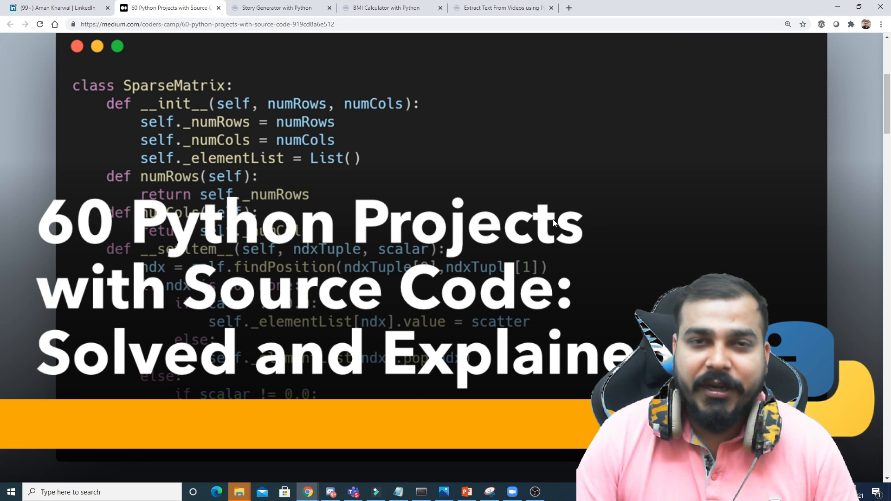
{"action": "mouse_move", "coordinate": [541, 229]}
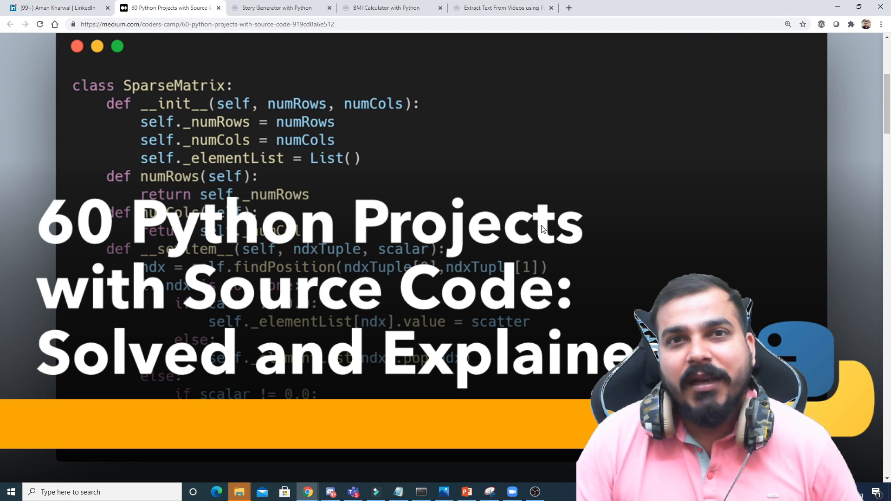